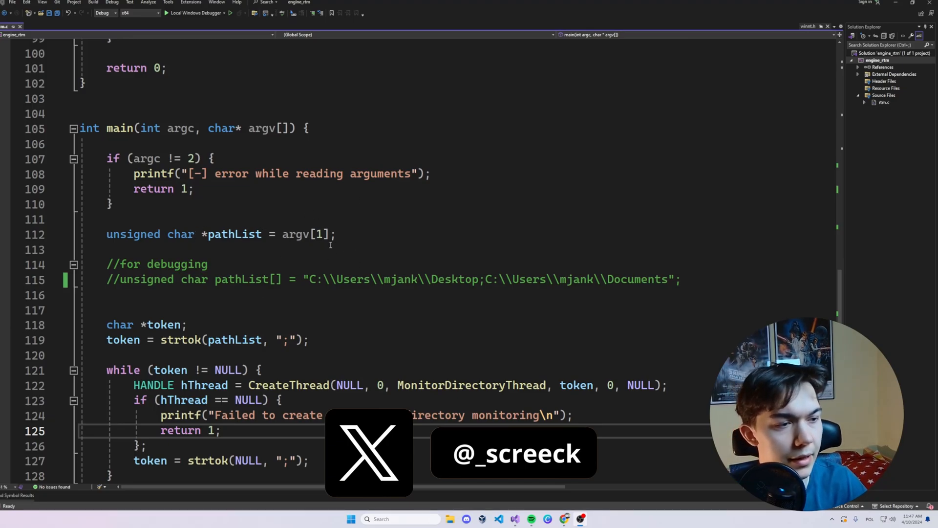
- Inspect the thread-creation loop and thread handle declaration in main
triple_click(210, 234)
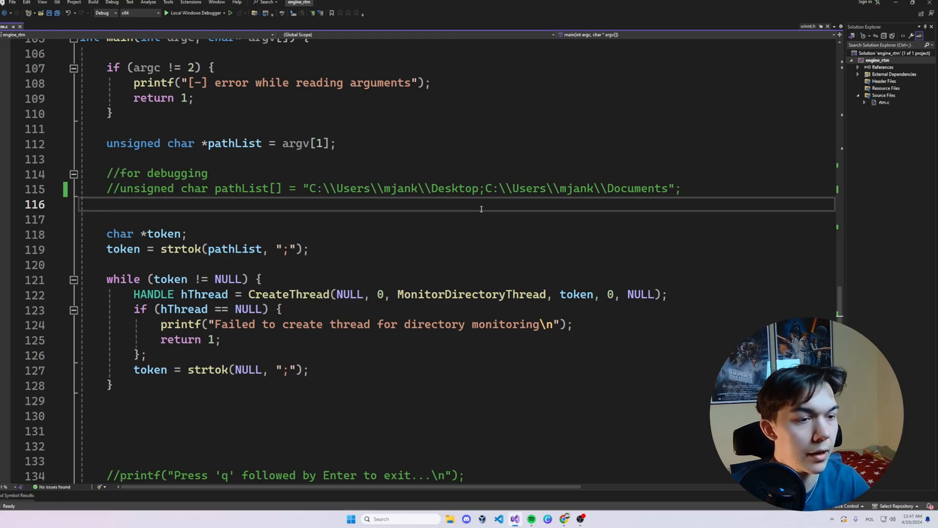
left_click_drag(310, 187, 680, 187)
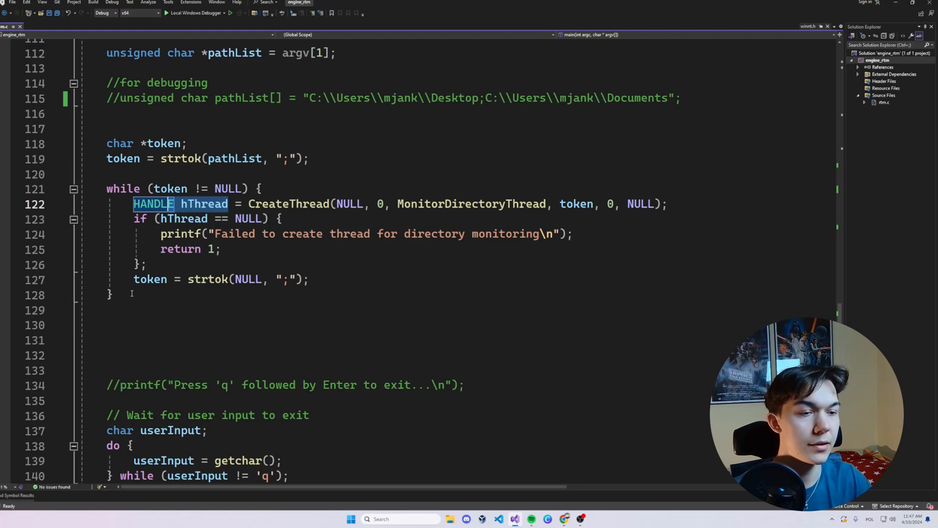
left_click(113, 294)
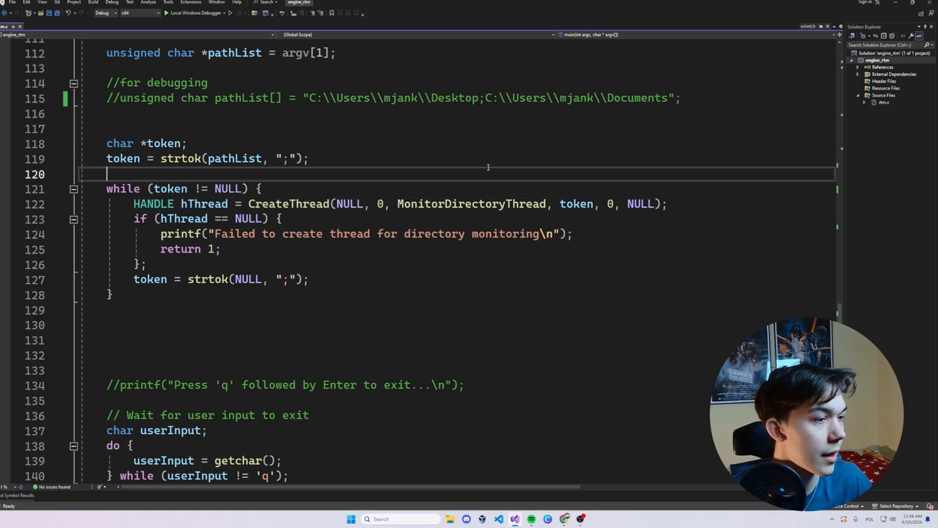
double_click(471, 204)
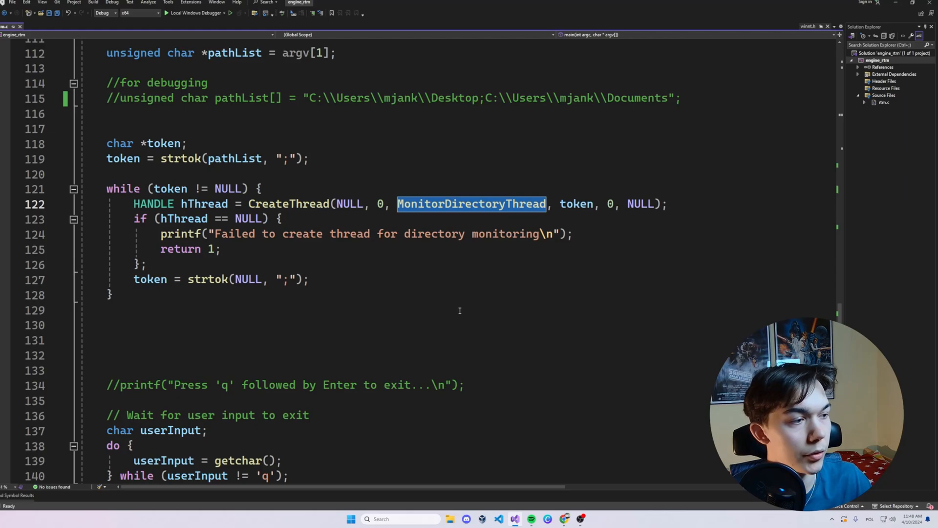
mouse_move(443, 213)
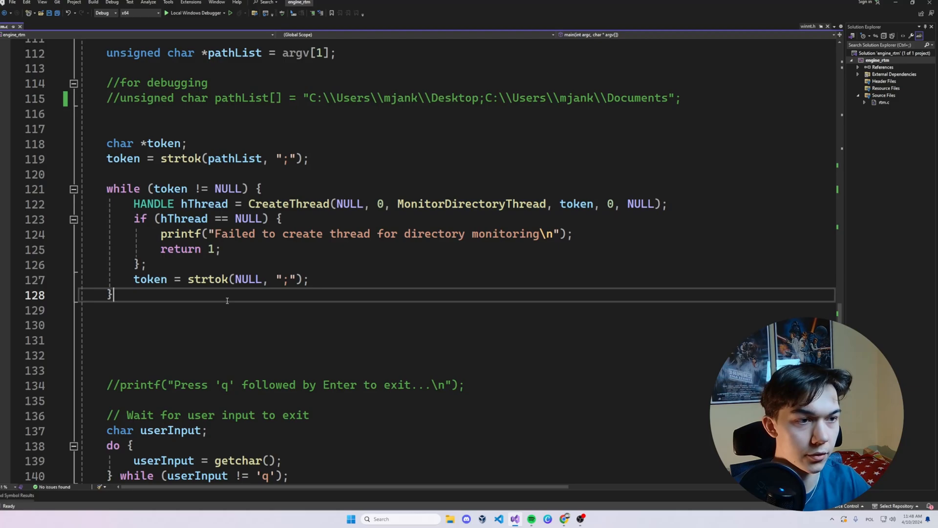
- Review the loop that waits for 'q' input to stop monitoring
scroll("down", 3)
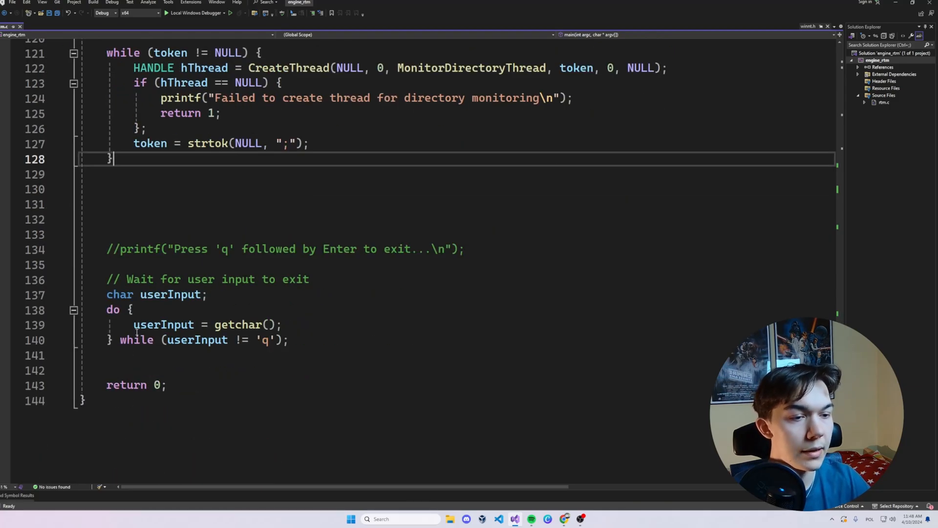
left_click_drag(107, 294, 287, 355)
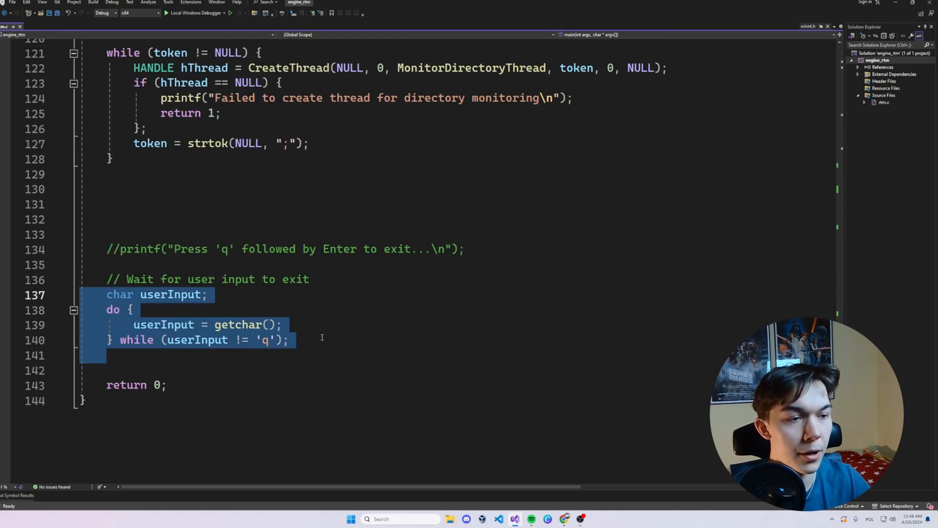
left_click(323, 340)
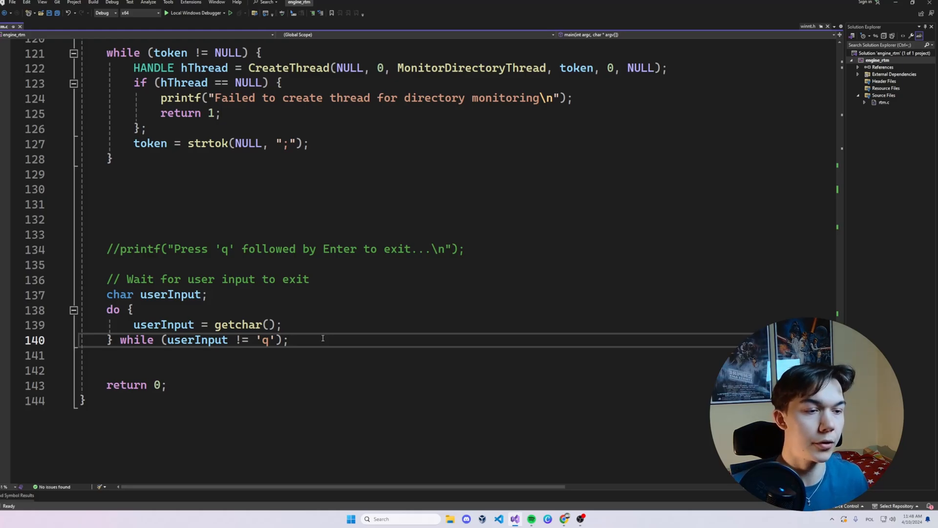
double_click(263, 340)
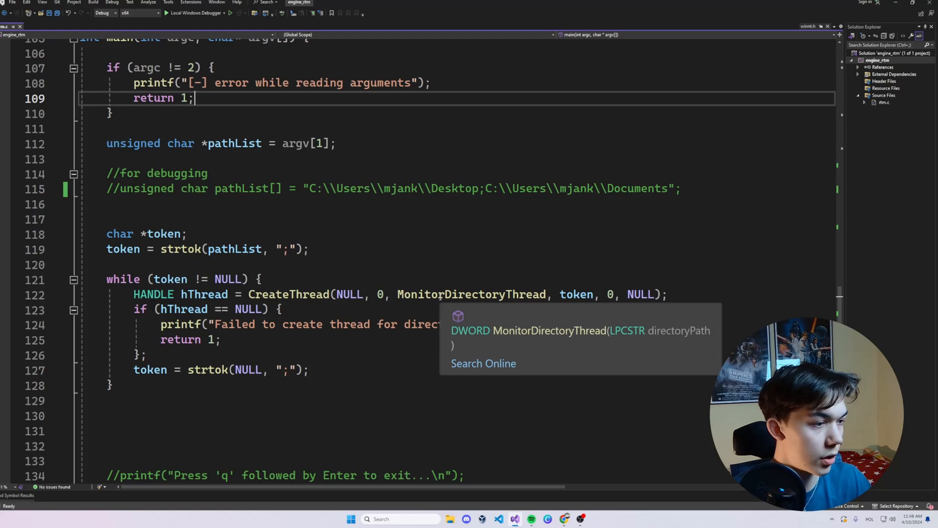
- Jump to MonitorDirectoryThread and examine CreateFileA's FILE_FLAG_BACKUP_SEMANTICS and access flags
double_click(471, 294)
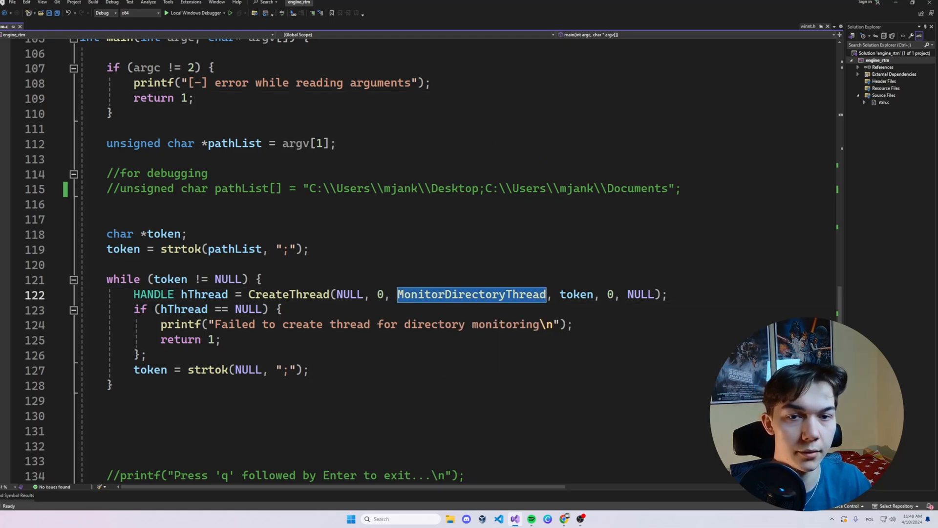
scroll("down", 3)
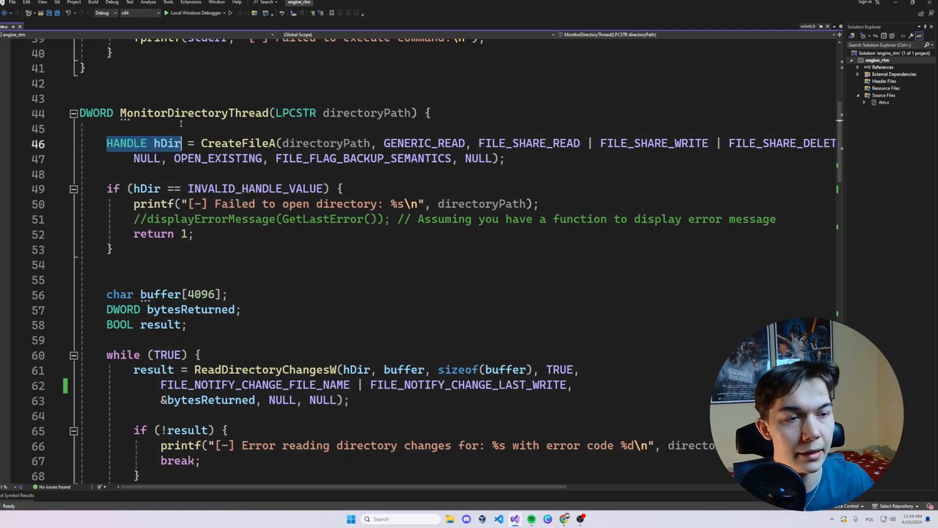
left_click(287, 128)
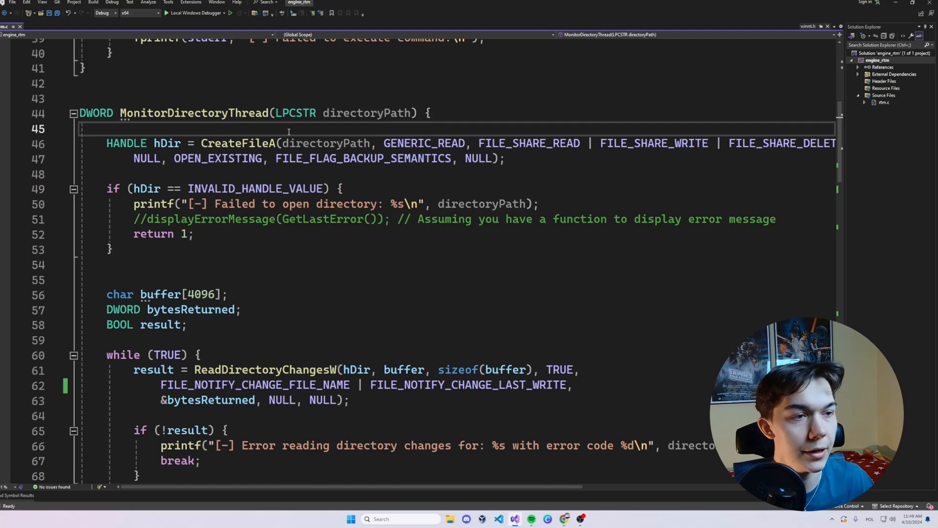
double_click(237, 143)
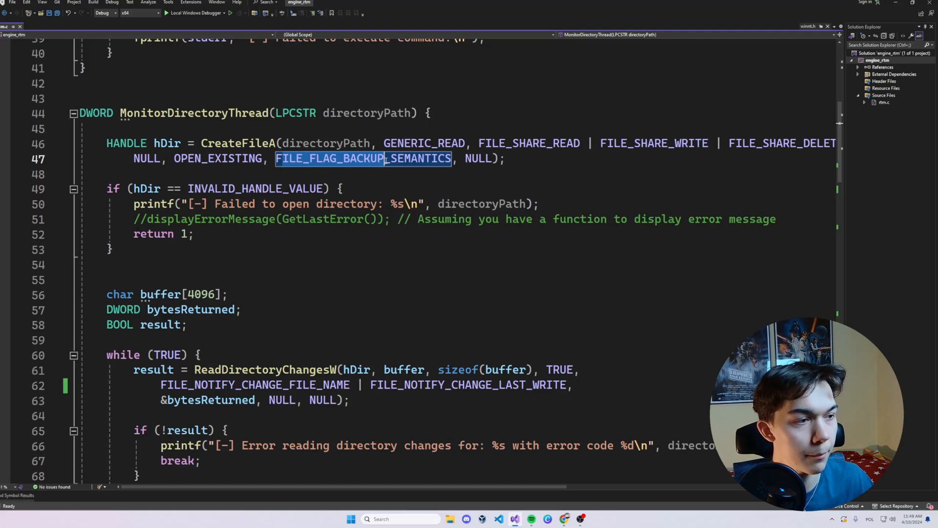
mouse_move(329, 158)
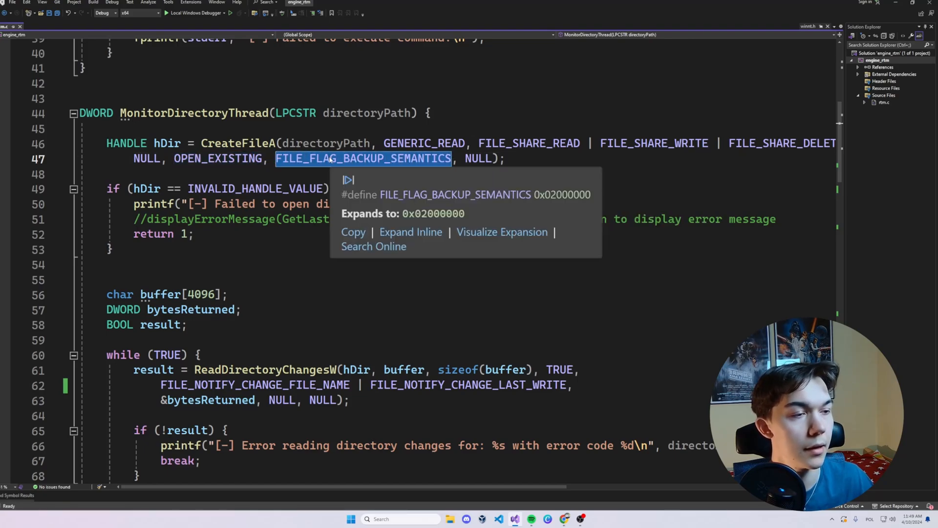
mouse_move(405, 168)
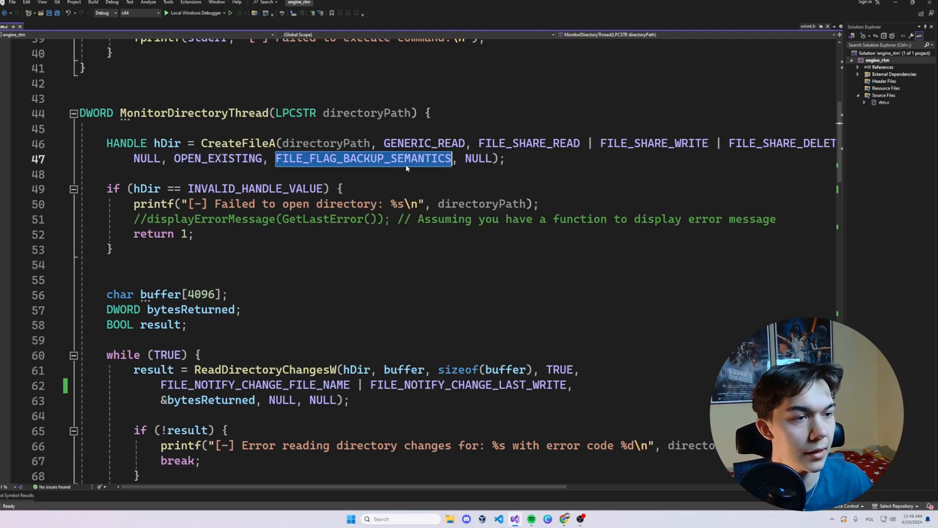
mouse_move(219, 158)
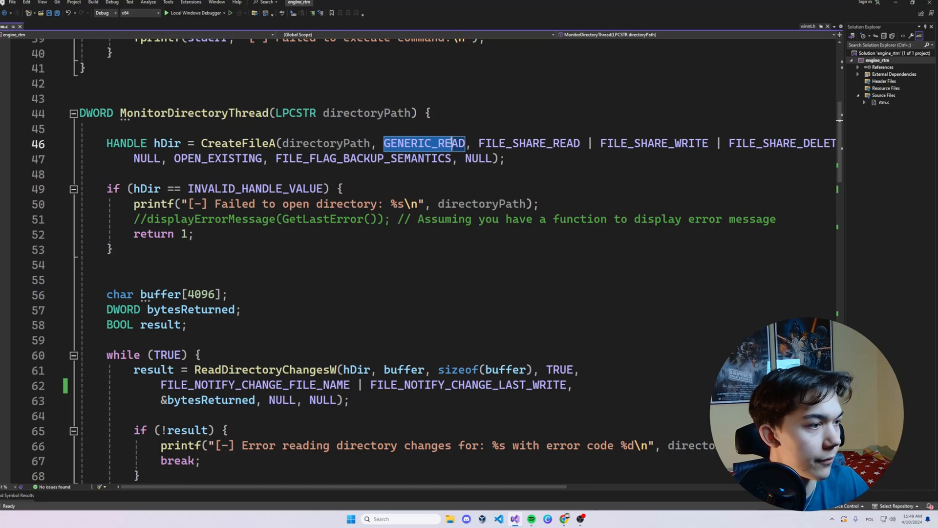
left_click_drag(479, 143, 635, 143)
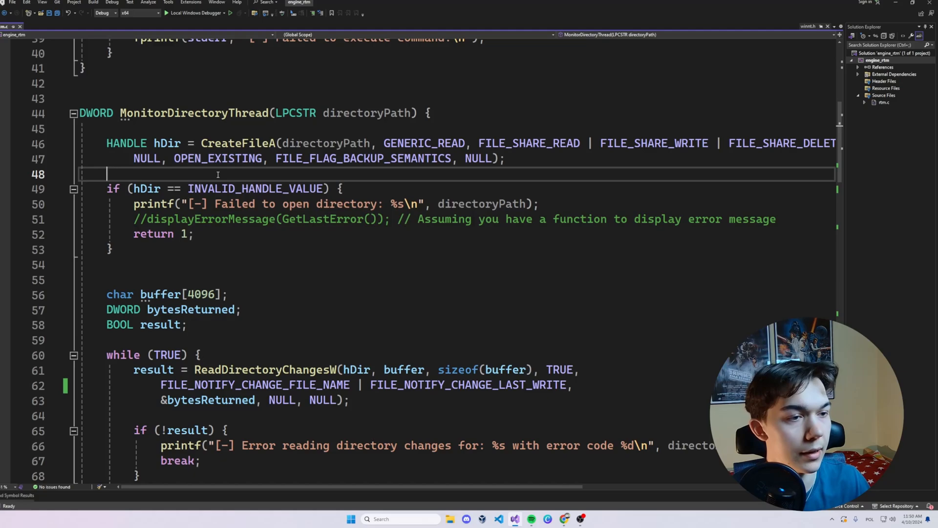
- Select ReadDirectoryChangesW in the while (TRUE) loop and search it online
double_click(217, 112)
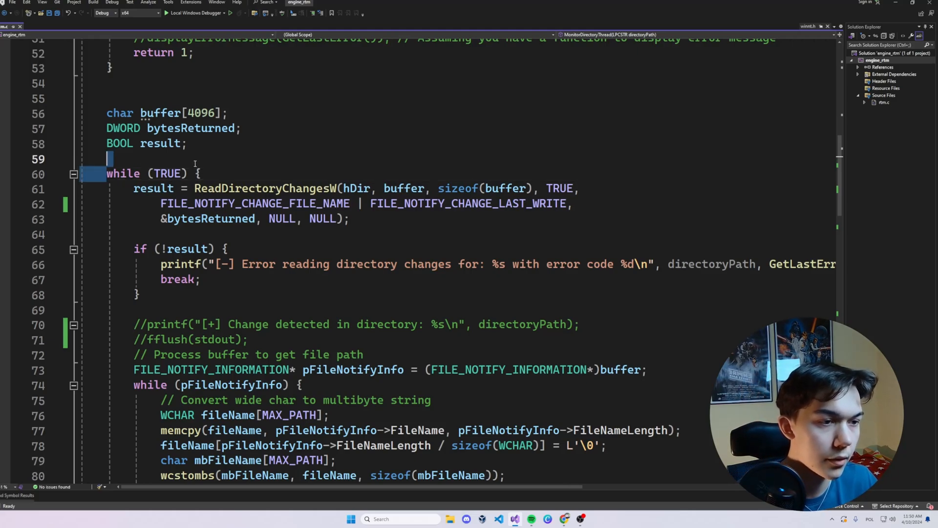
double_click(169, 173)
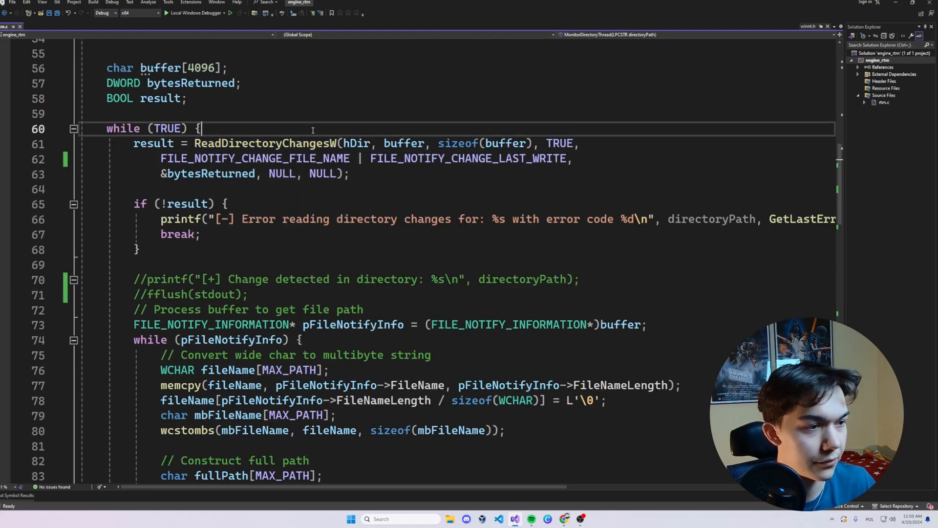
double_click(265, 143)
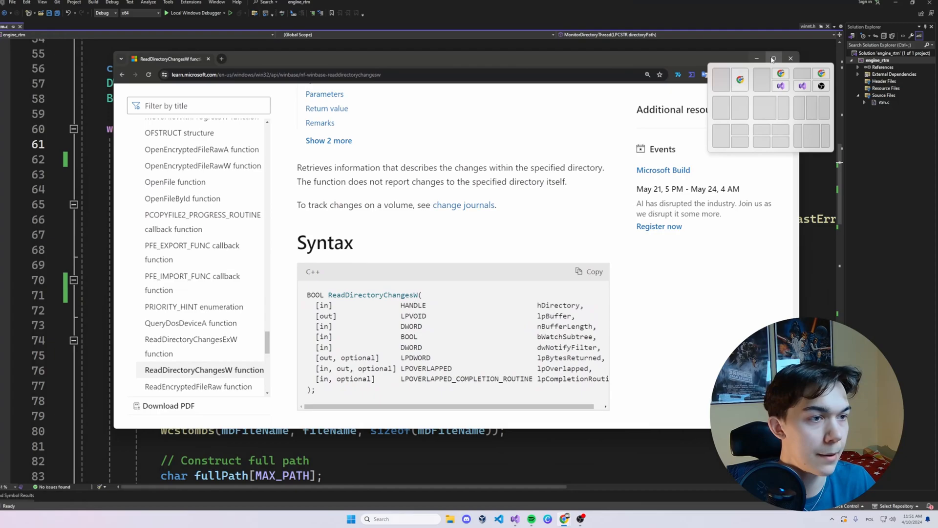
- Maximize the ReadDirectoryChangesW page, highlight its description, and scroll to Syntax
left_click(773, 59)
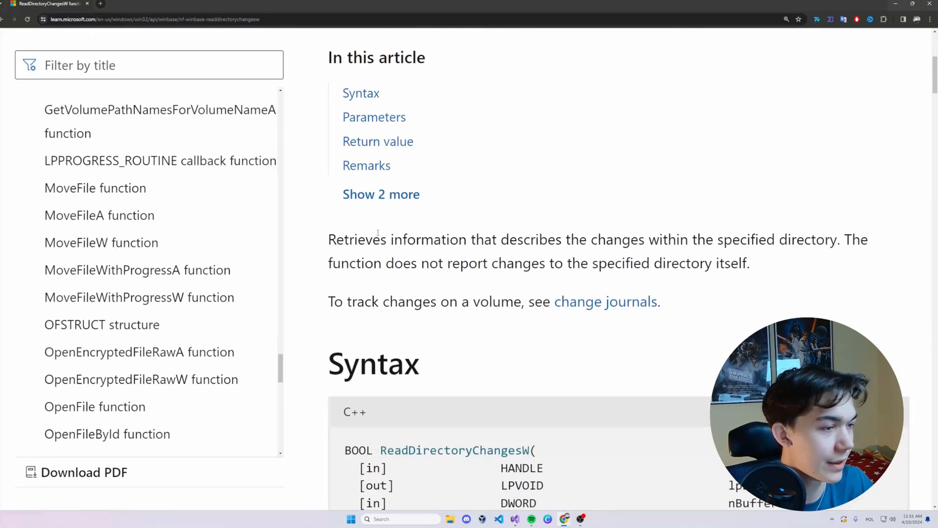
left_click_drag(328, 239, 556, 239)
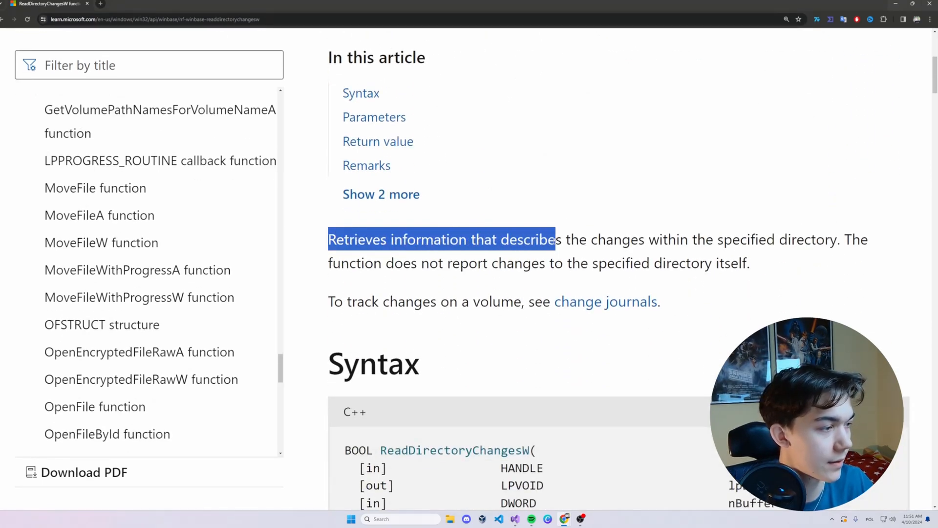
left_click_drag(554, 239, 824, 239)
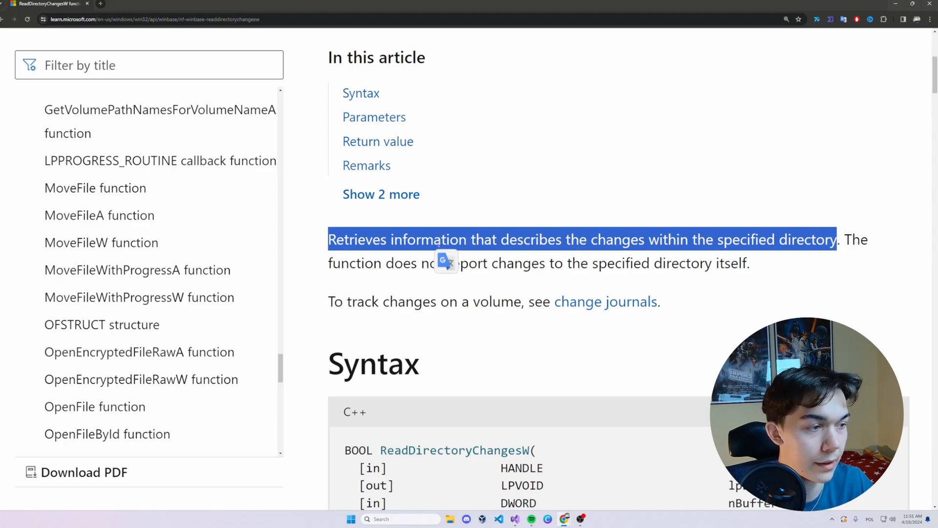
scroll("down", 3)
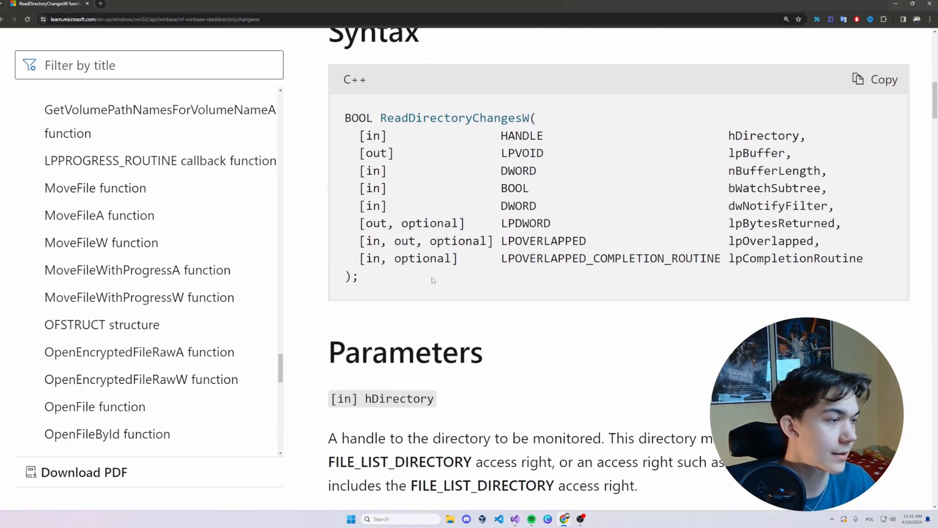
scroll("down", 3)
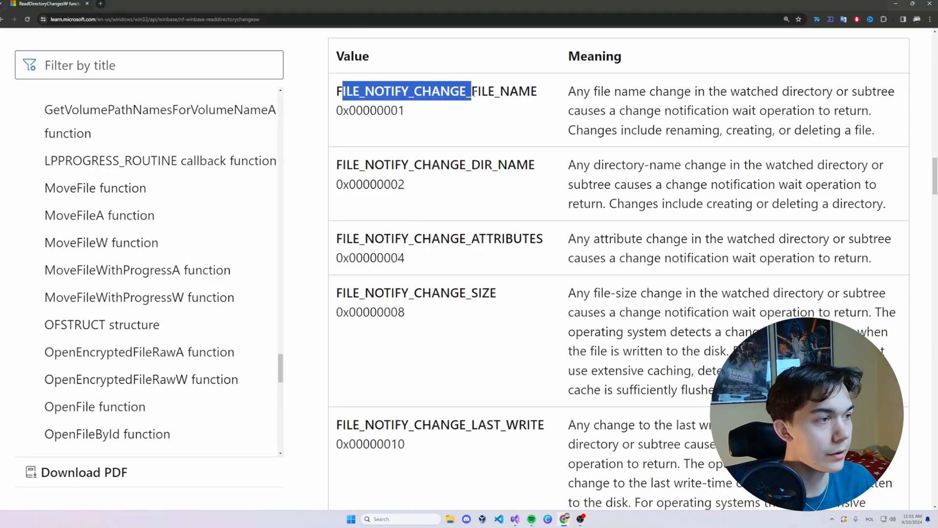
left_click(486, 122)
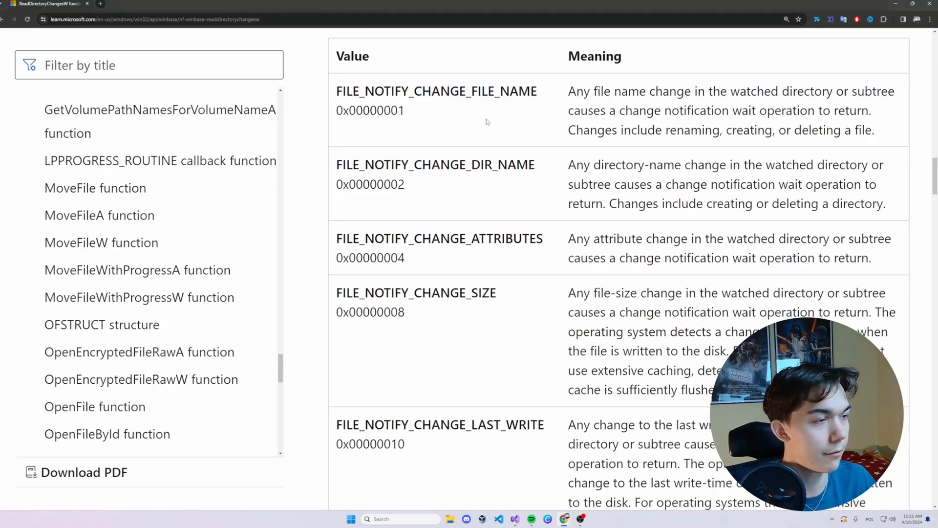
left_click_drag(568, 91, 684, 91)
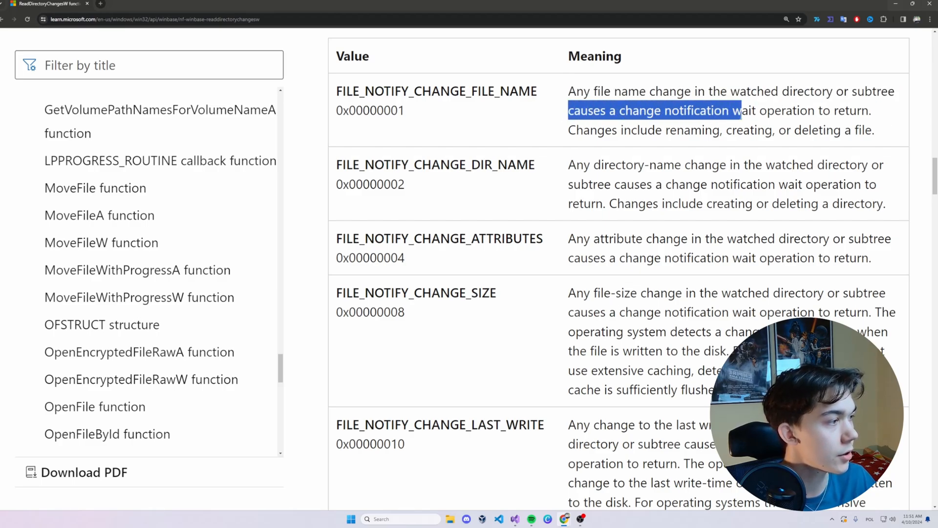
left_click_drag(740, 110, 872, 110)
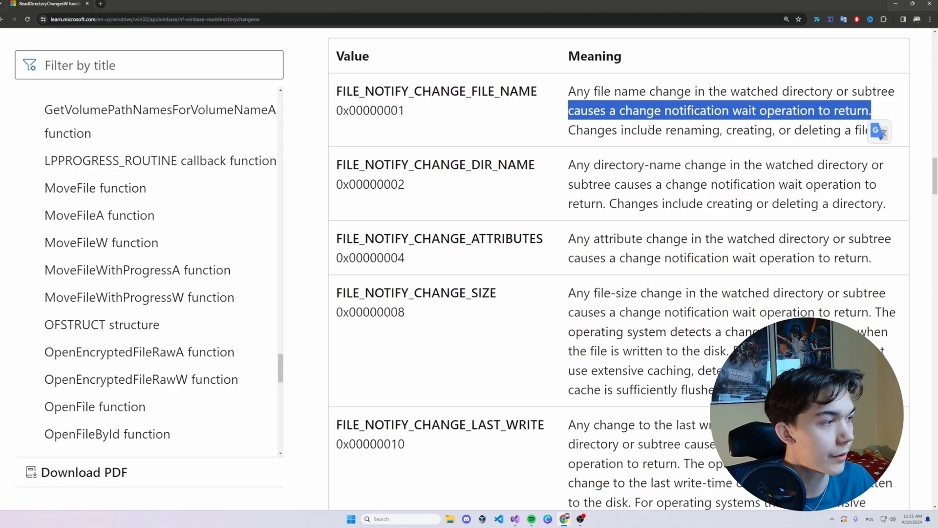
double_click(692, 130)
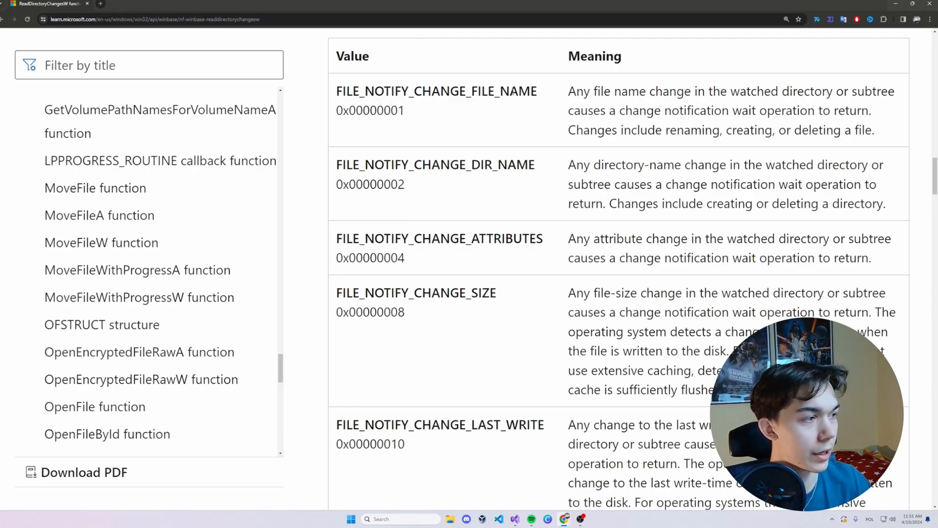
mouse_move(525, 102)
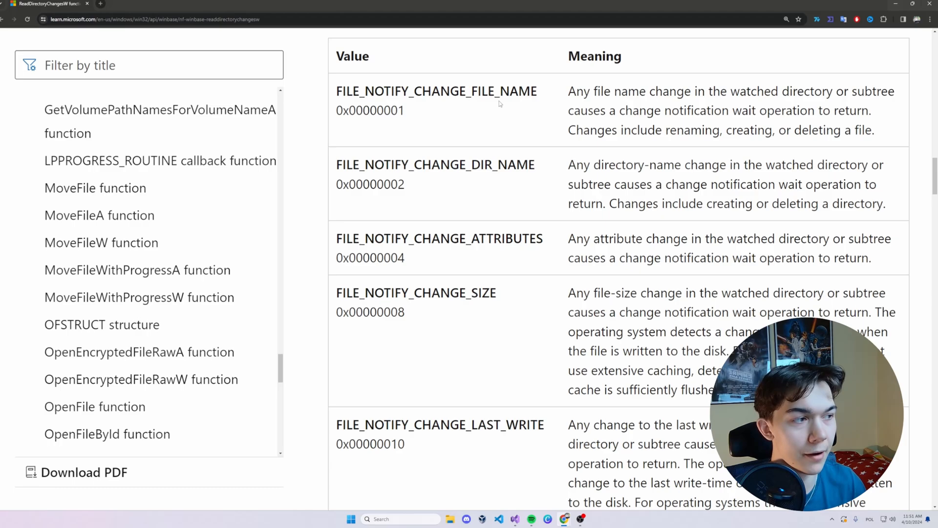
mouse_move(503, 102)
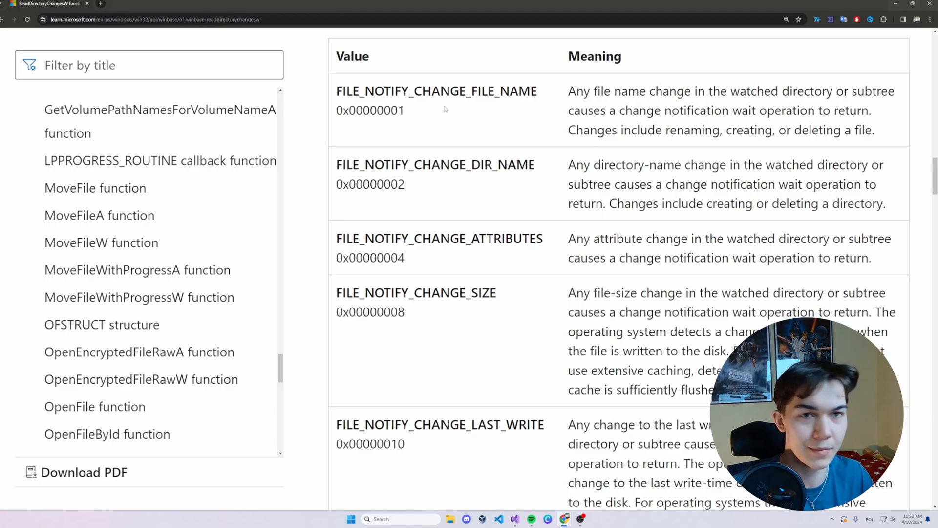
mouse_move(592, 171)
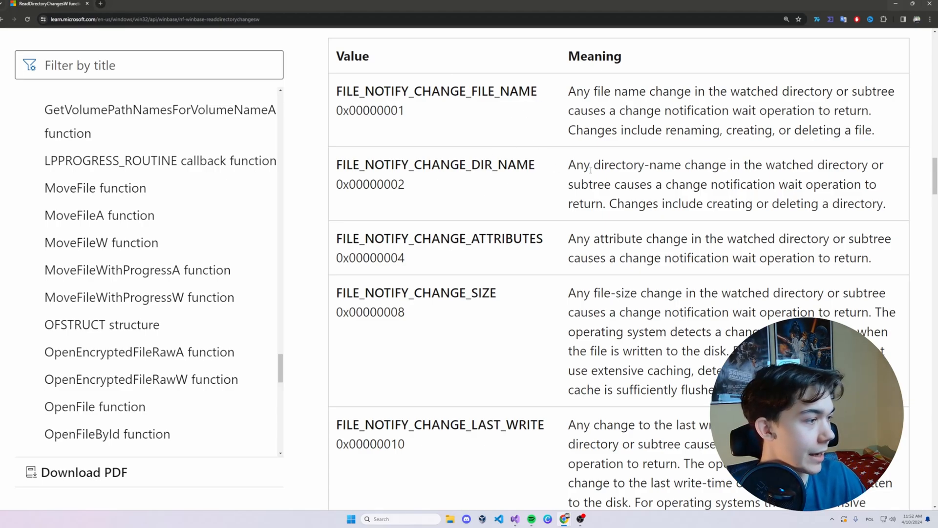
double_click(435, 165)
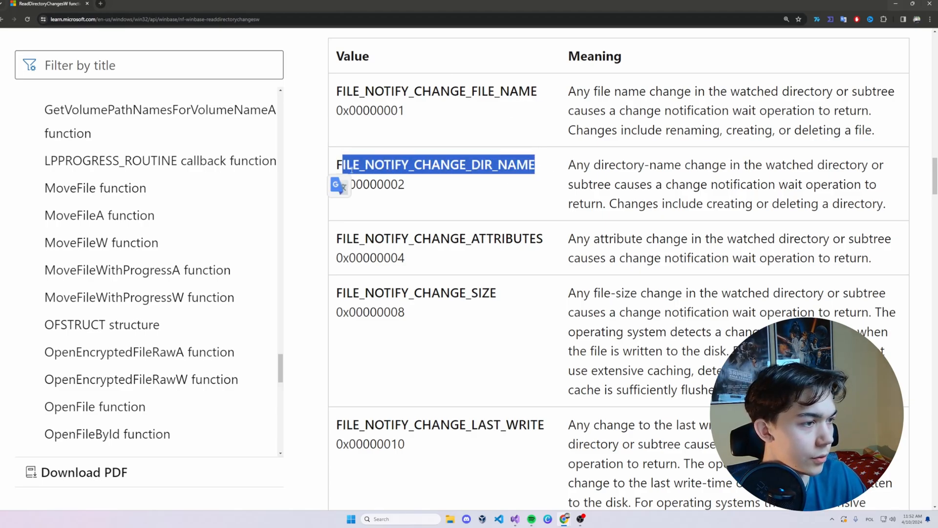
scroll("down", 3)
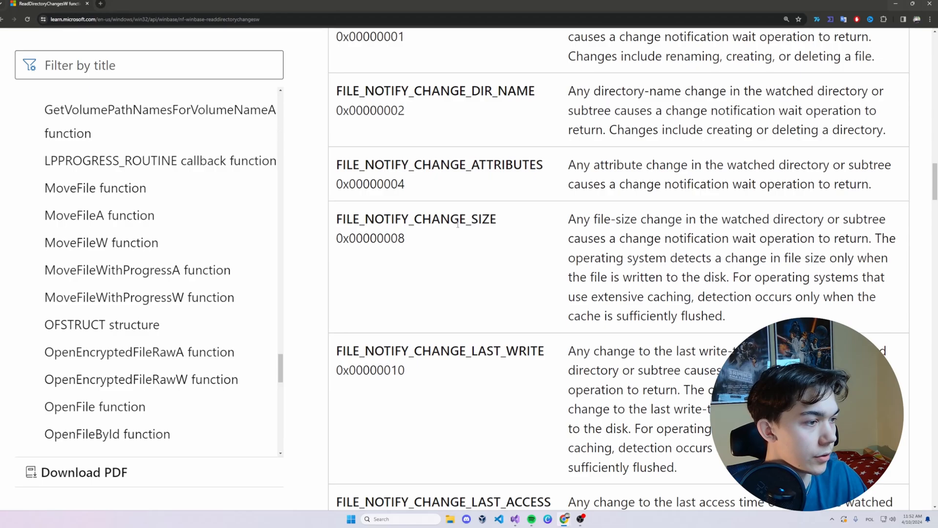
double_click(416, 219)
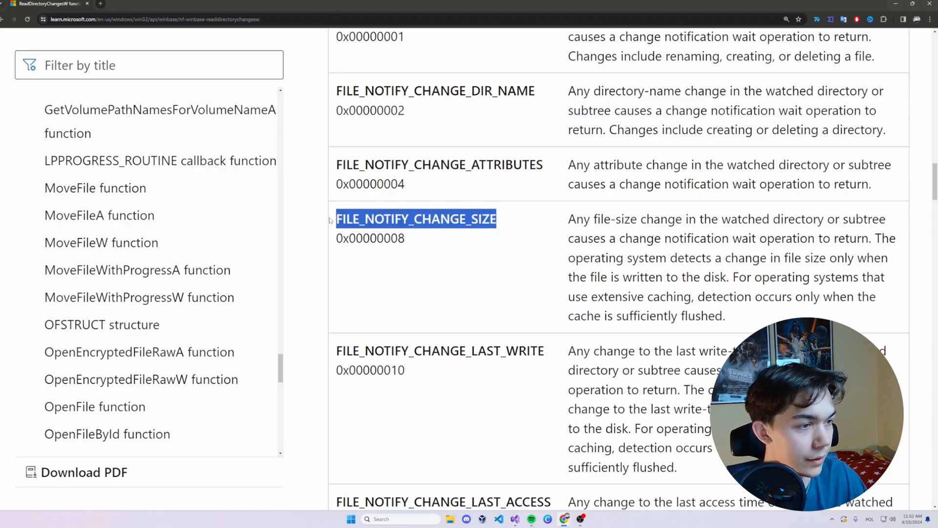
scroll("down", 3)
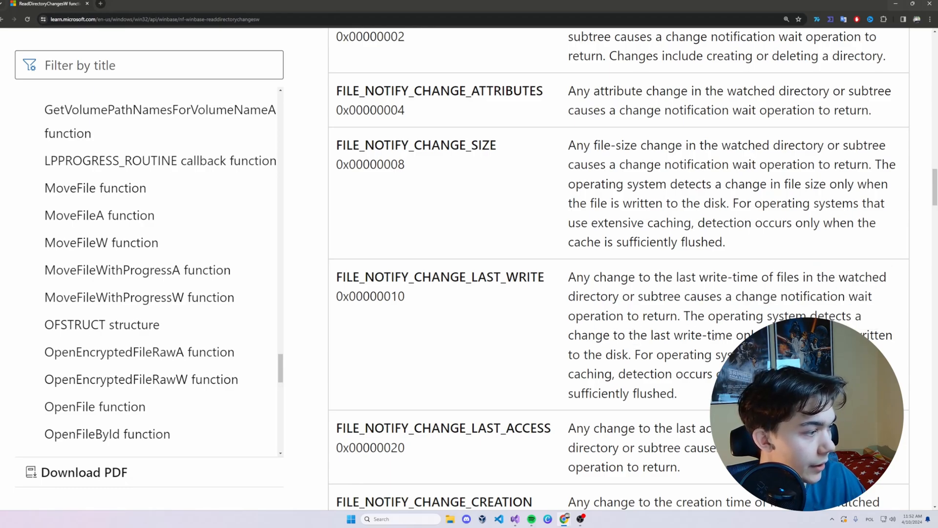
double_click(440, 277)
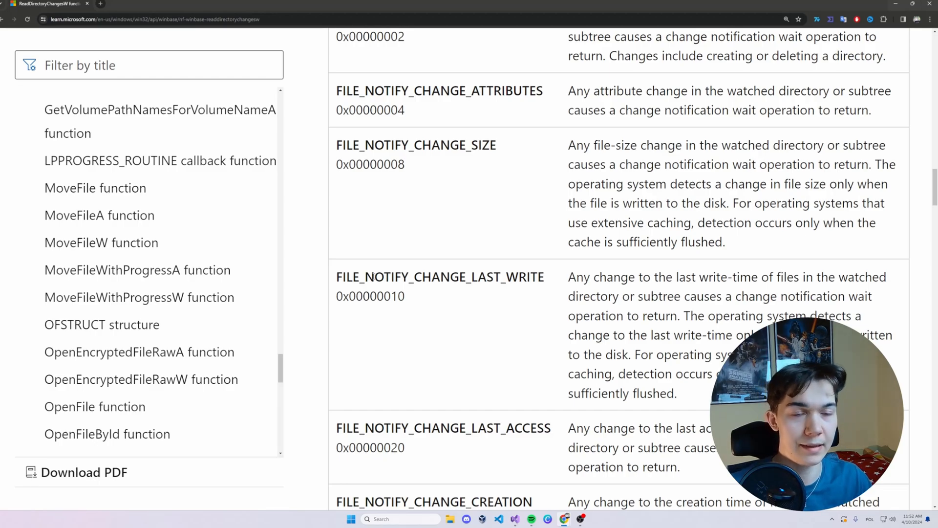
double_click(370, 296)
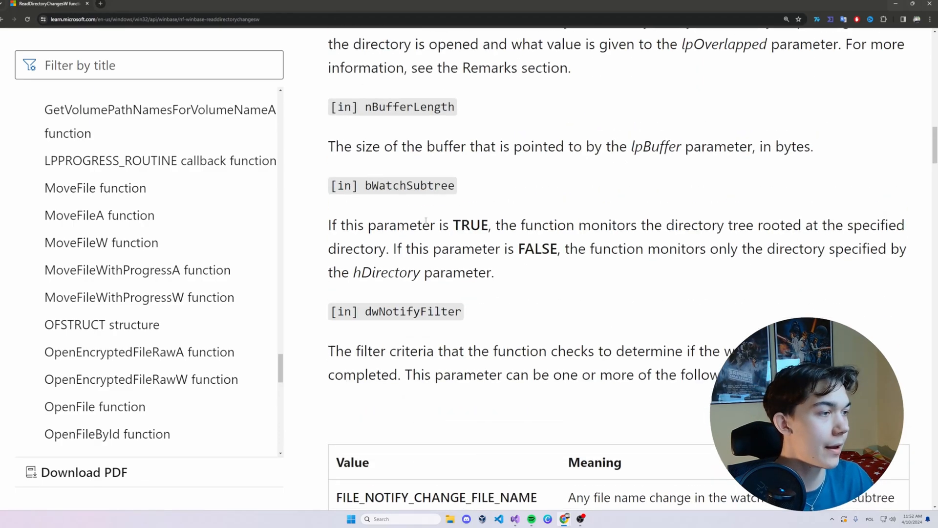
scroll("up", 3)
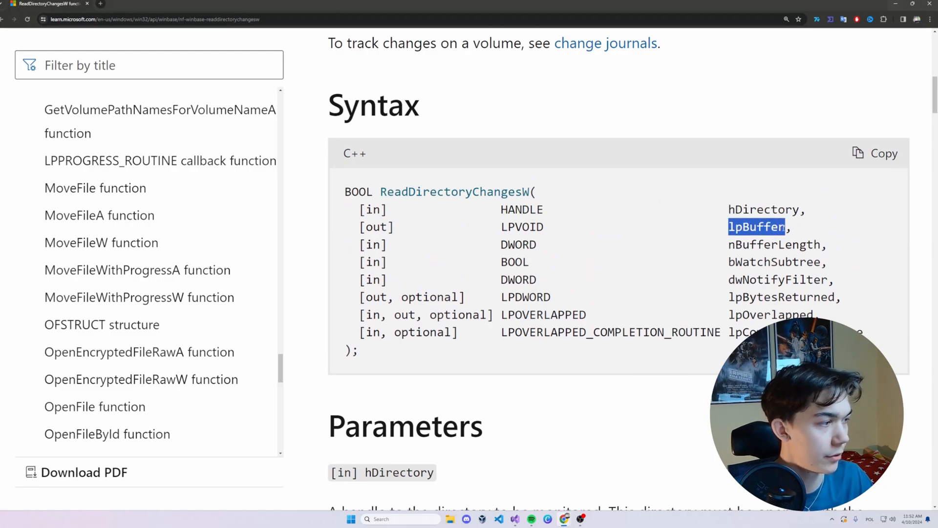
mouse_move(781, 245)
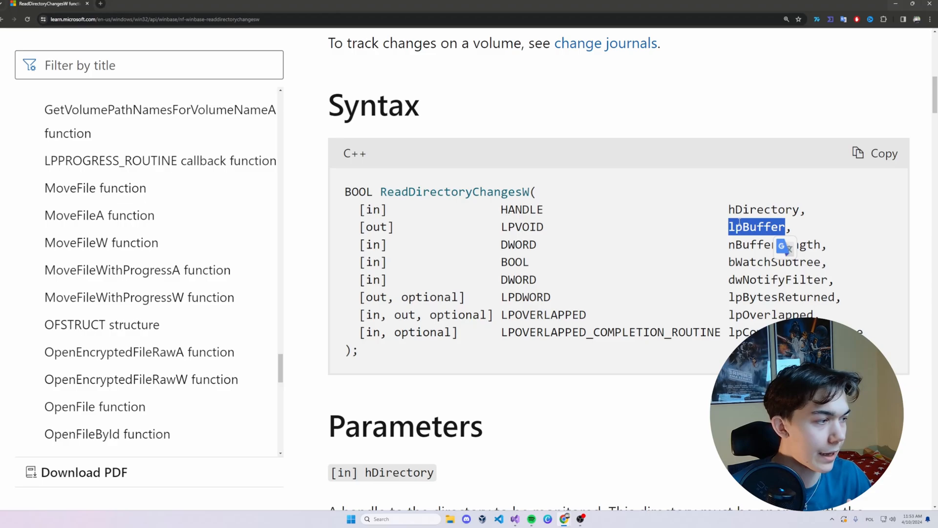
scroll("down", 3)
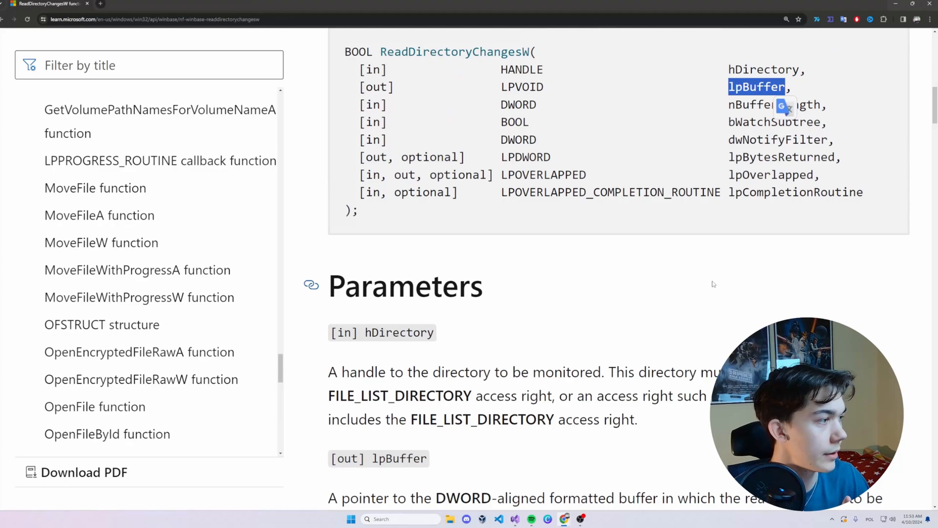
scroll("down", 3)
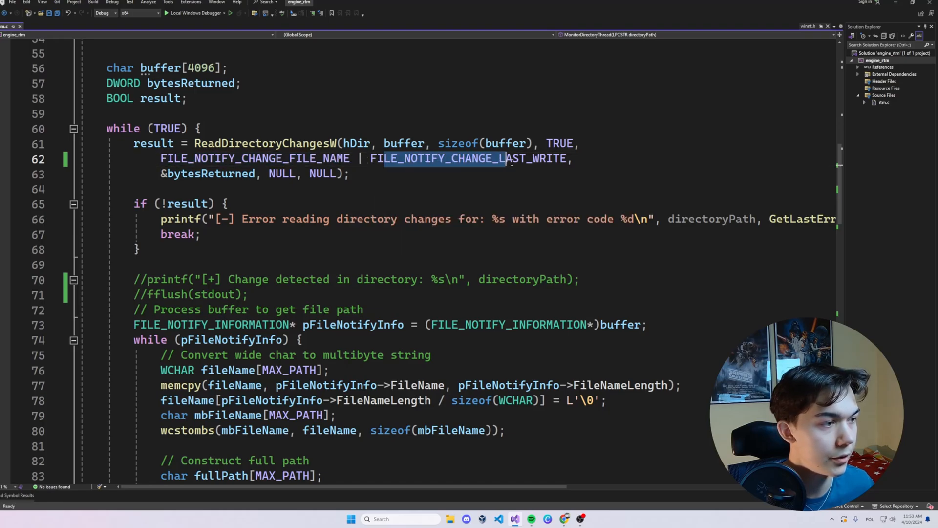
- Examine the FILE_NOTIFY_CHANGE_LAST_WRITE filter in the ReadDirectoryChangesW call
double_click(468, 158)
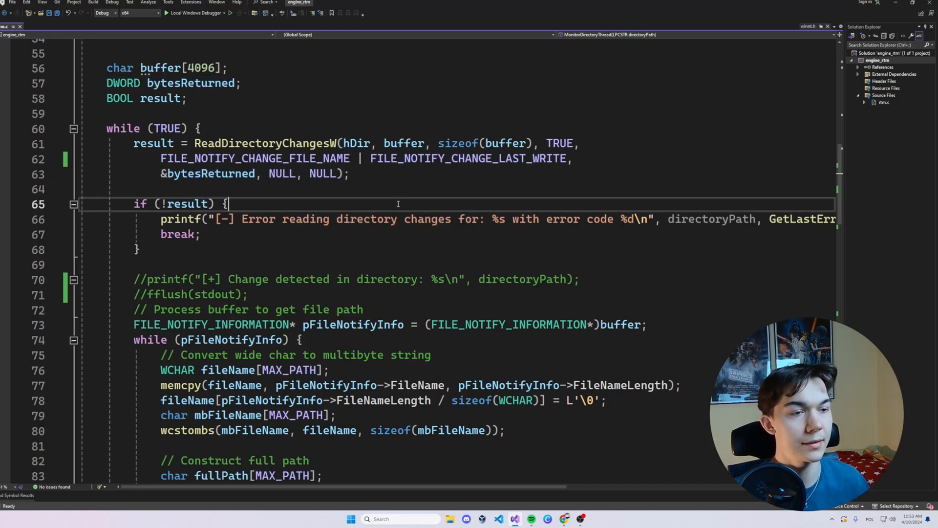
scroll("down", 3)
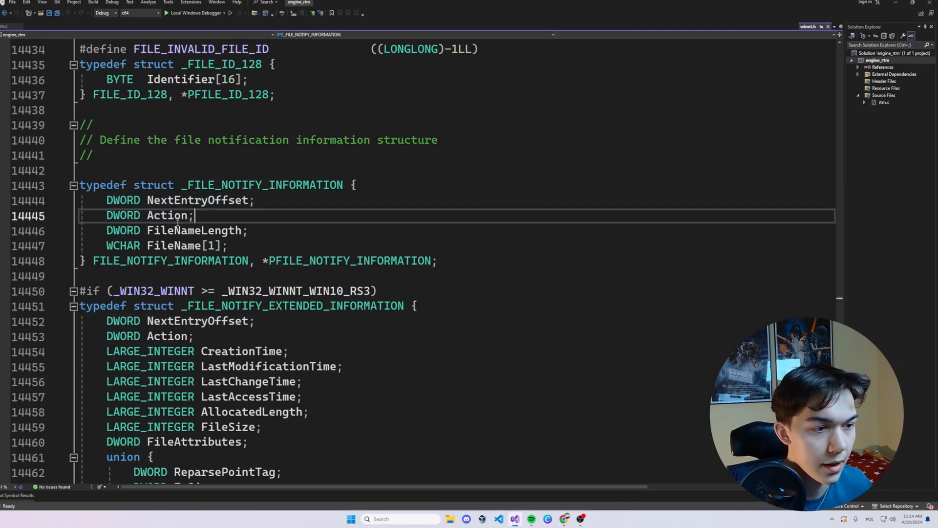
- Highlight the FileNameLength and FileName fields of FILE_NOTIFY_INFORMATION in winnt.h
left_click_drag(191, 216, 230, 245)
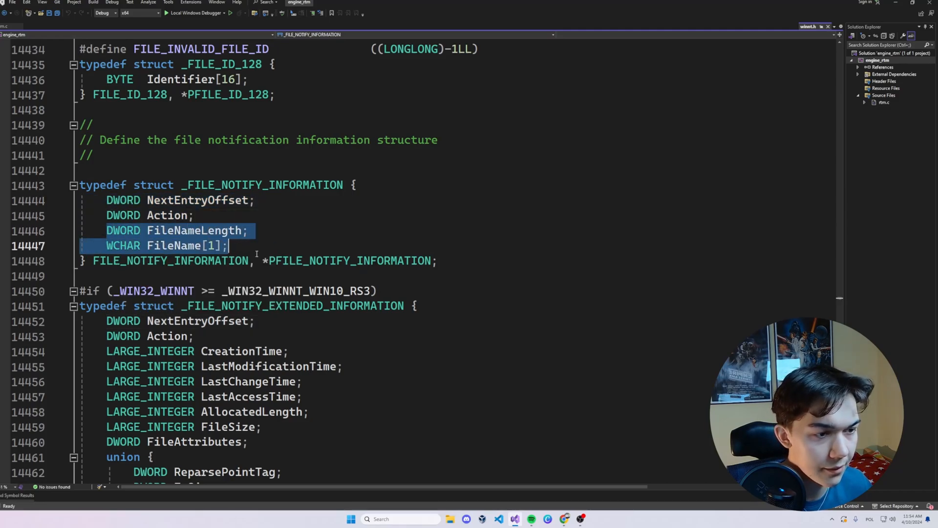
double_click(194, 231)
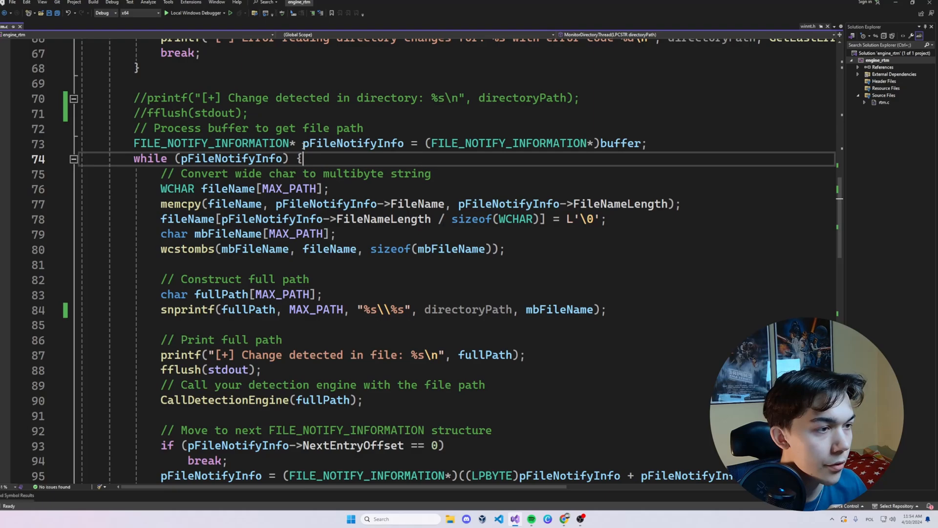
- Highlight the comment about converting wide-character file names
double_click(352, 143)
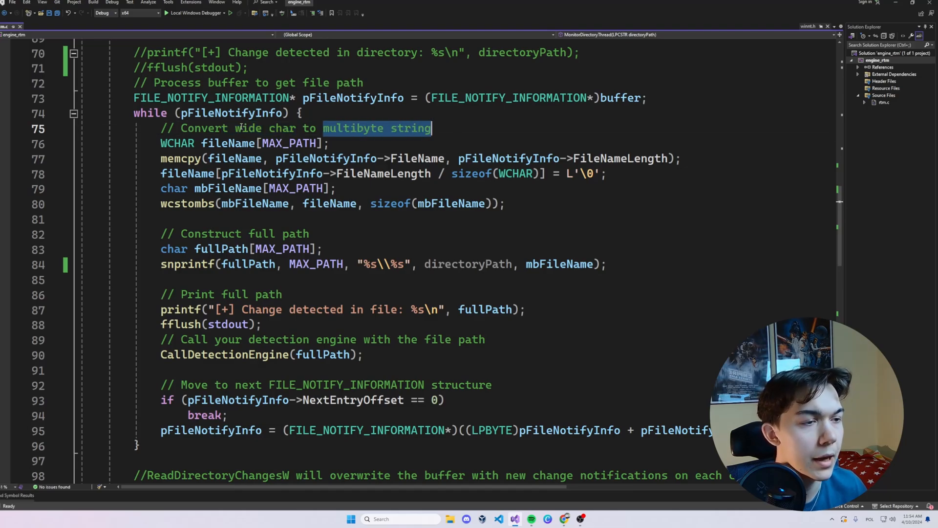
left_click(227, 143)
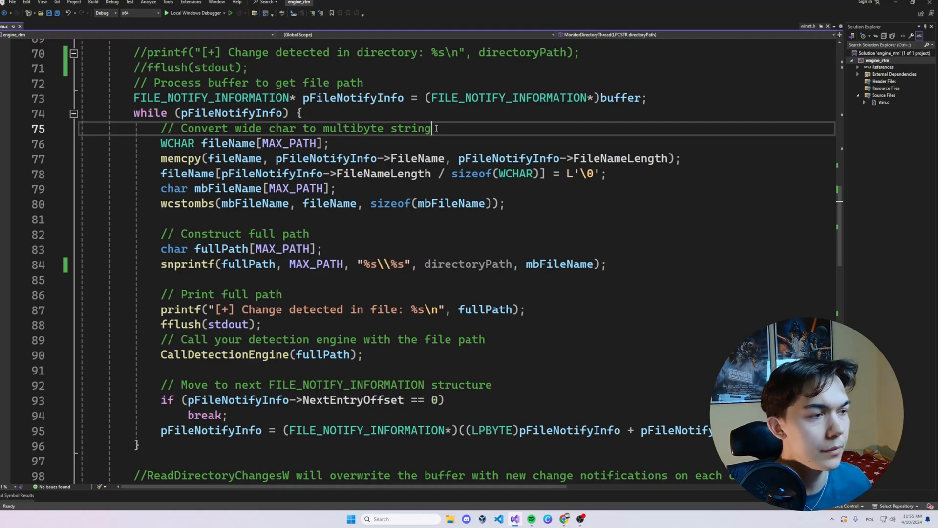
left_click(346, 143)
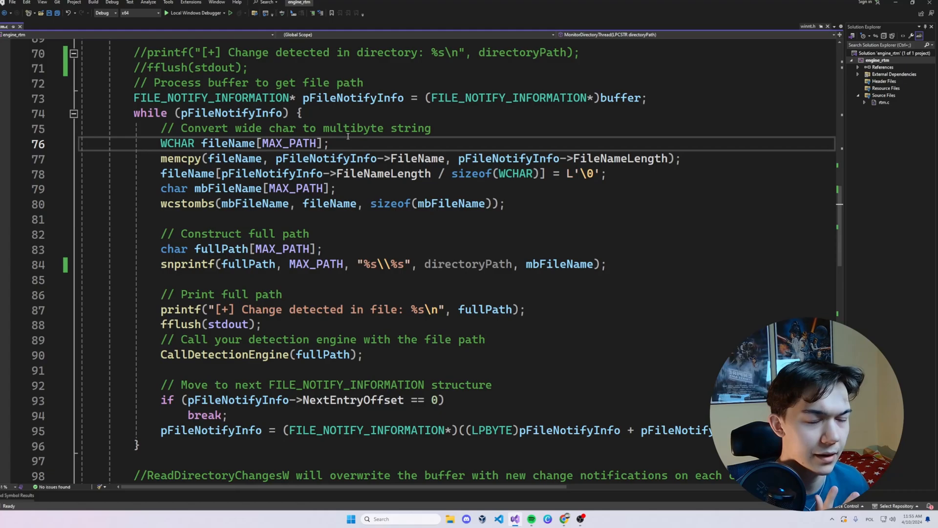
left_click_drag(173, 128, 407, 128)
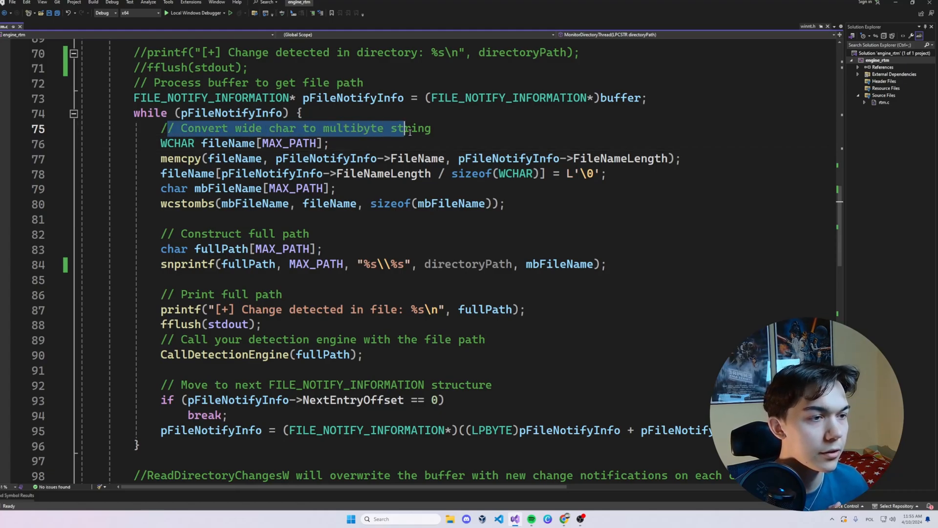
left_click(430, 128)
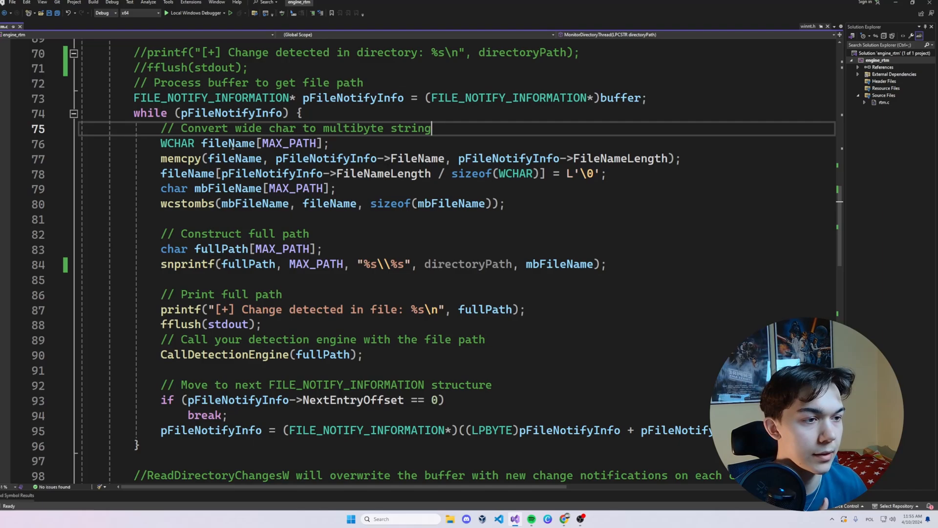
- Trace the WCHAR fileName memcpy from pFileNotifyInfo and the char mbFileName buffer
double_click(227, 143)
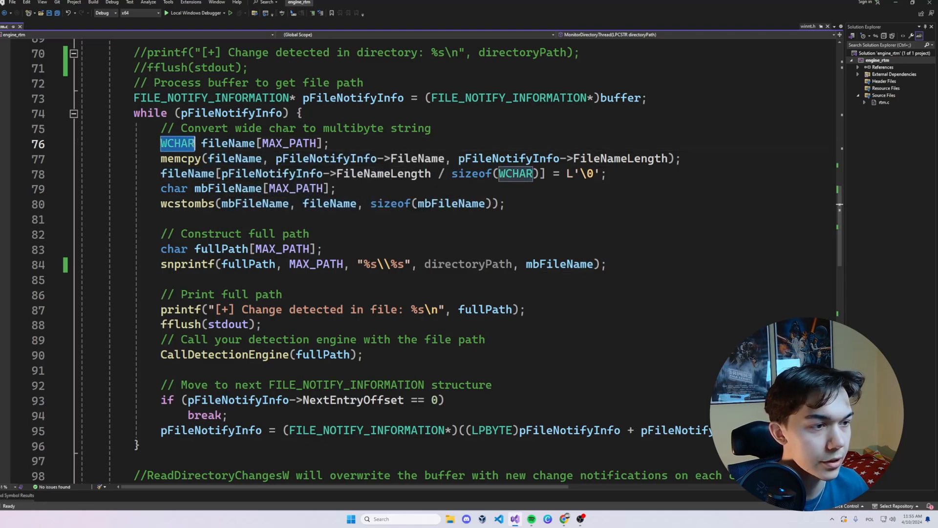
left_click(180, 158)
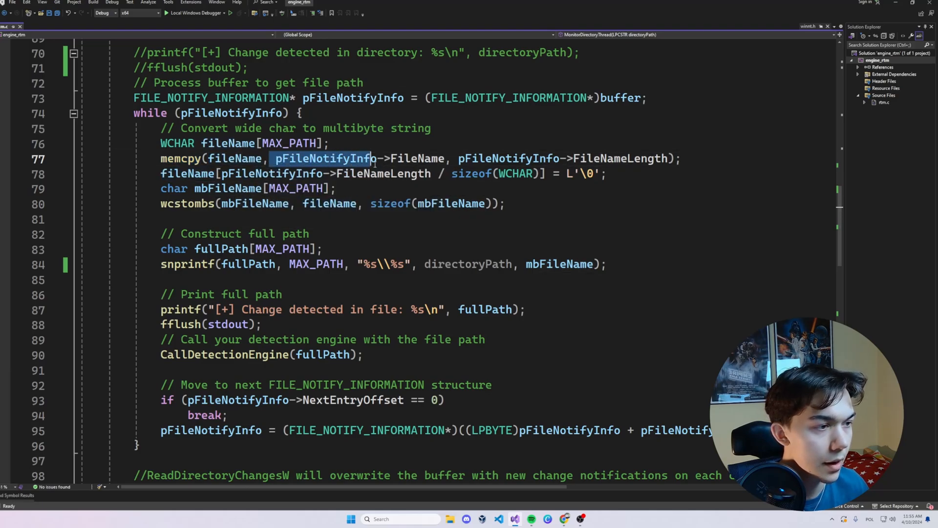
double_click(324, 157)
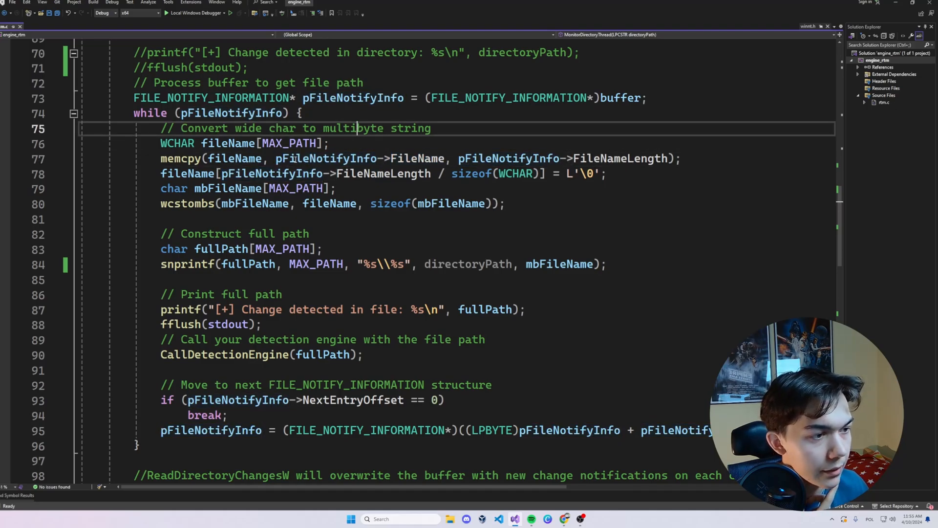
double_click(326, 158)
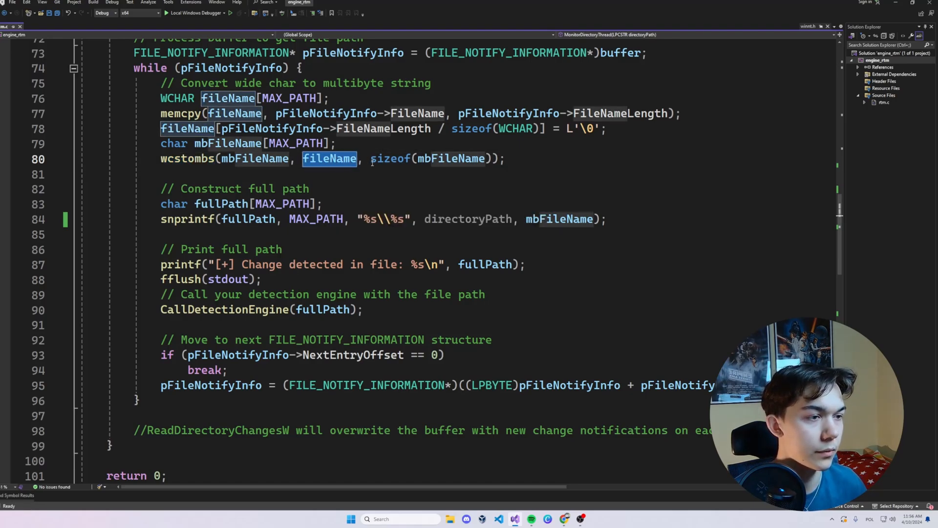
left_click(178, 99)
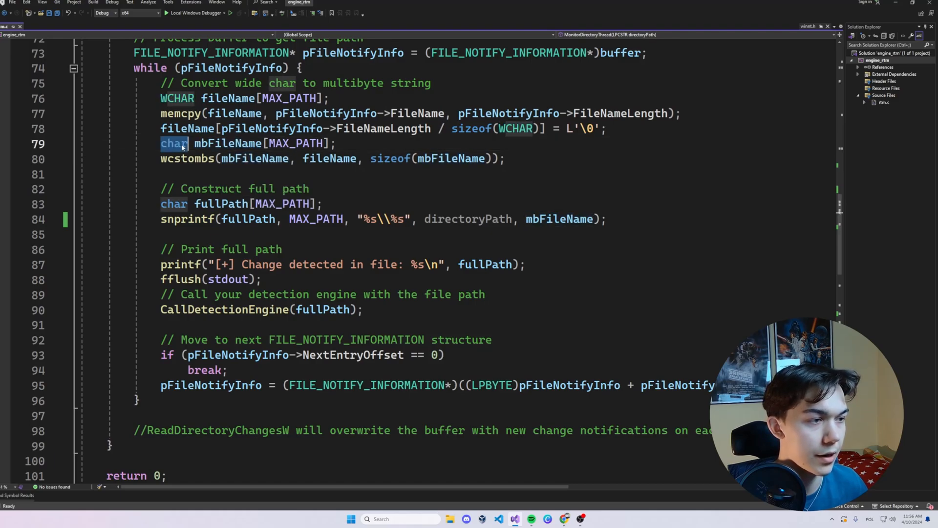
double_click(255, 158)
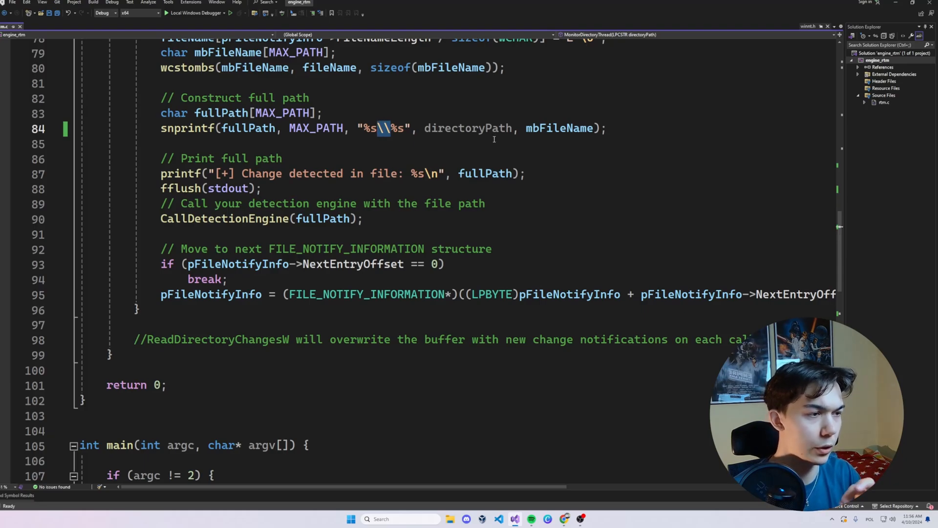
double_click(469, 128)
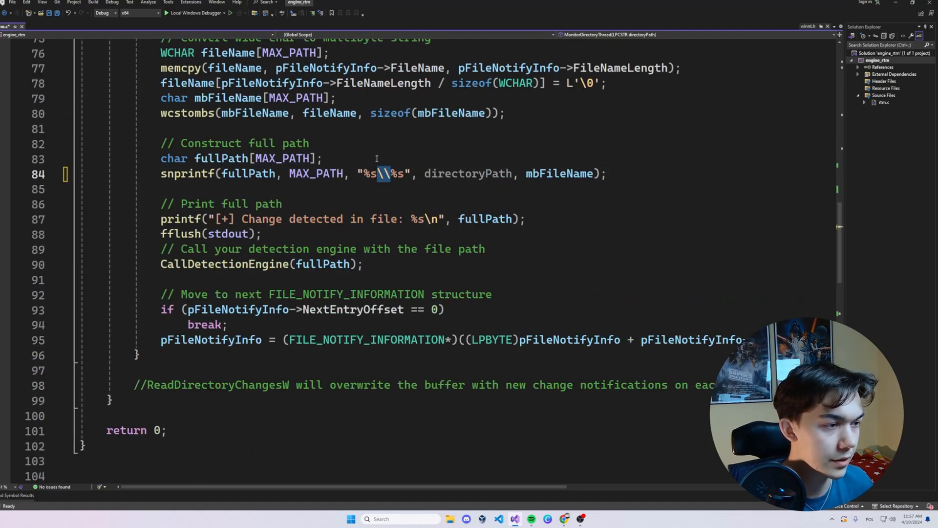
scroll("down", 3)
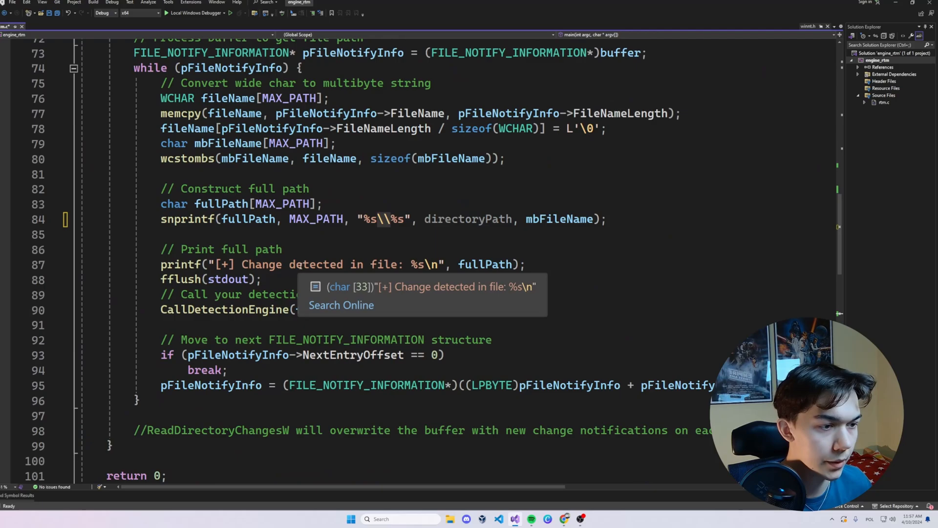
left_click_drag(160, 248, 486, 293)
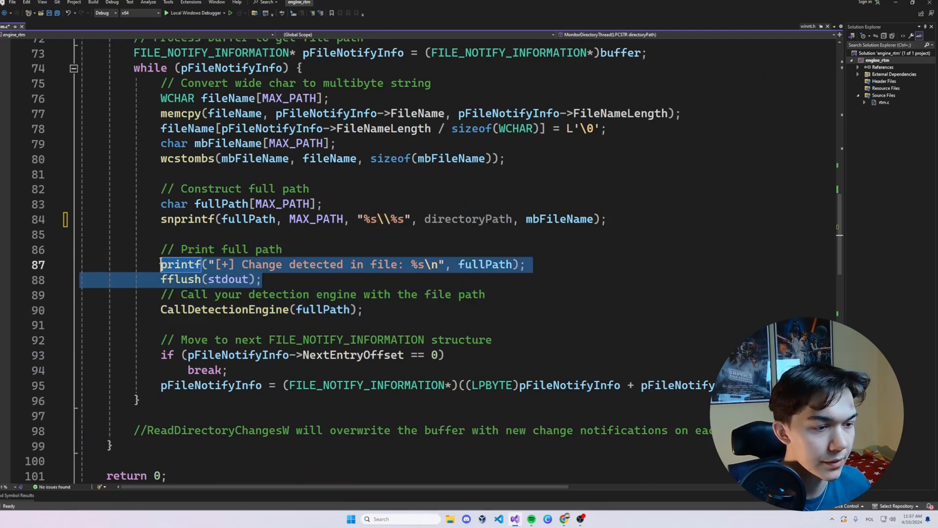
mouse_move(224, 309)
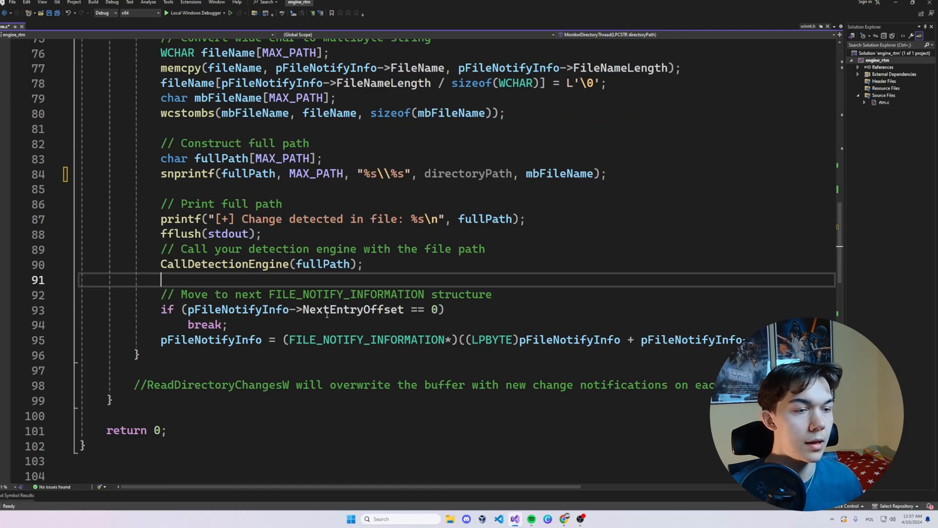
mouse_move(224, 264)
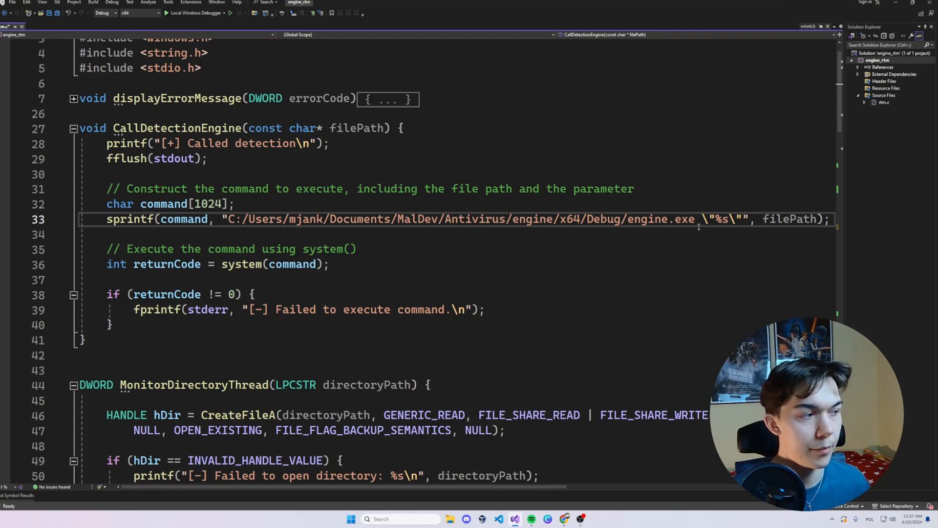
double_click(791, 218)
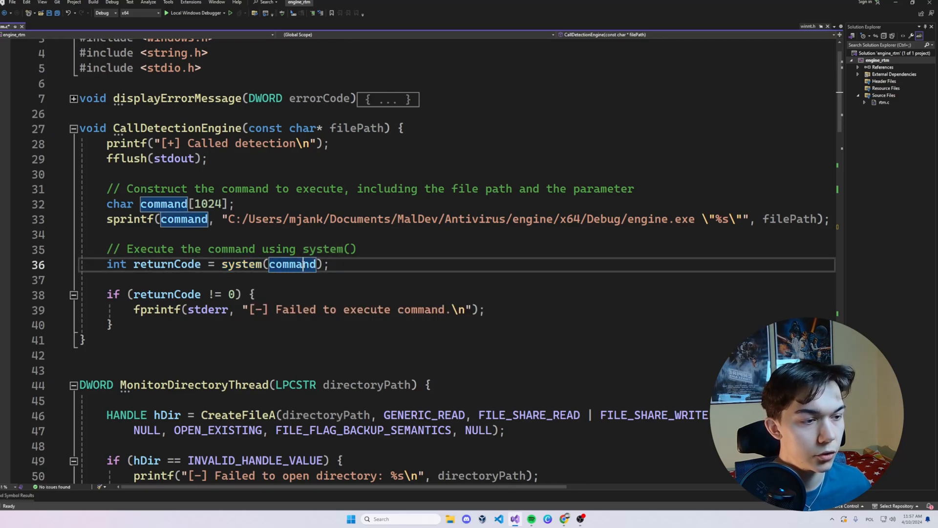
left_click(329, 264)
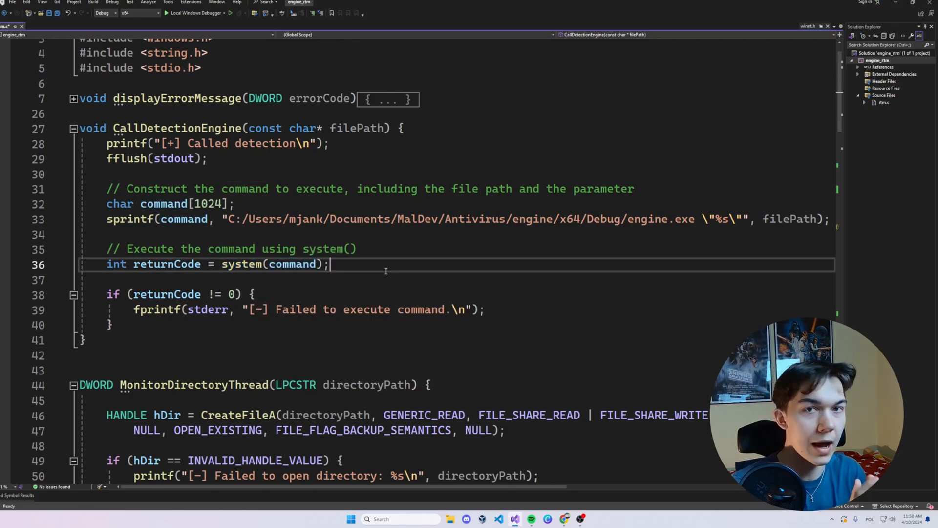
double_click(163, 203)
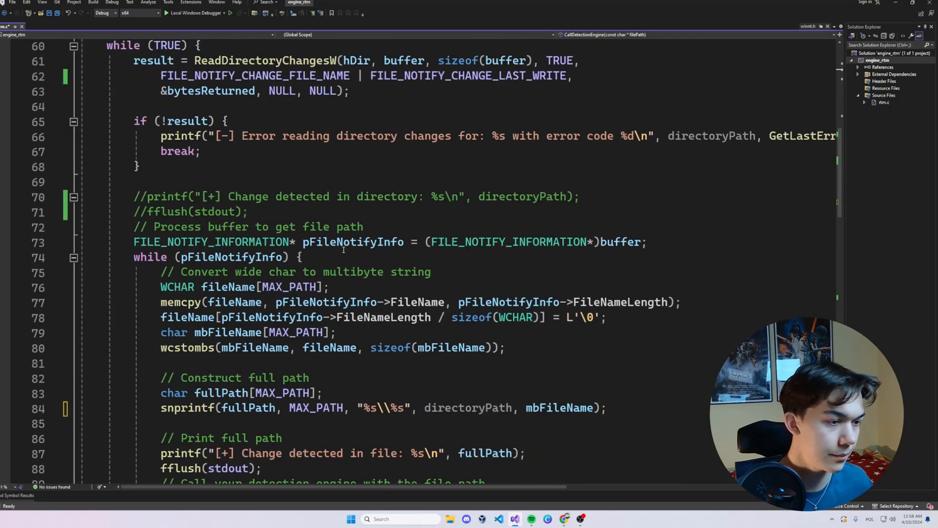
- Swap argument handling for the hardcoded Desktop/Documents path list and run without debugging
scroll("down", 3)
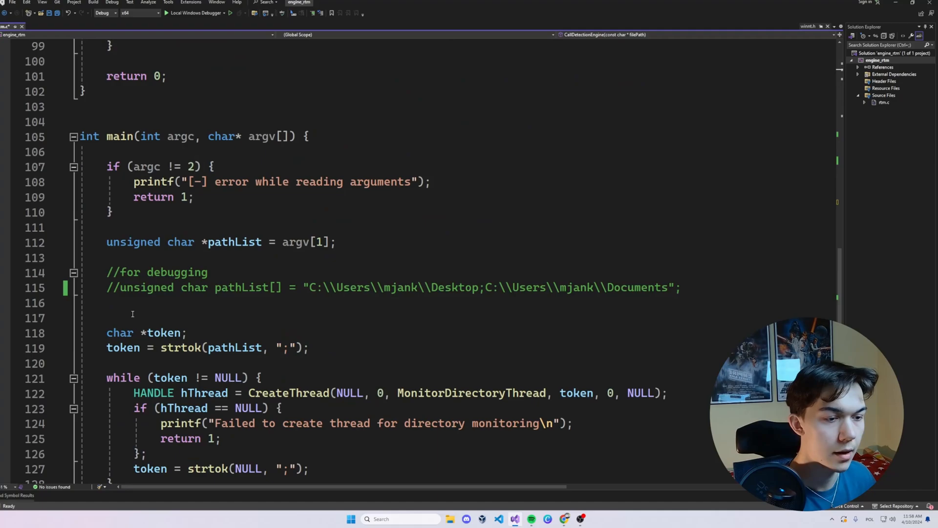
left_click_drag(133, 182, 337, 242)
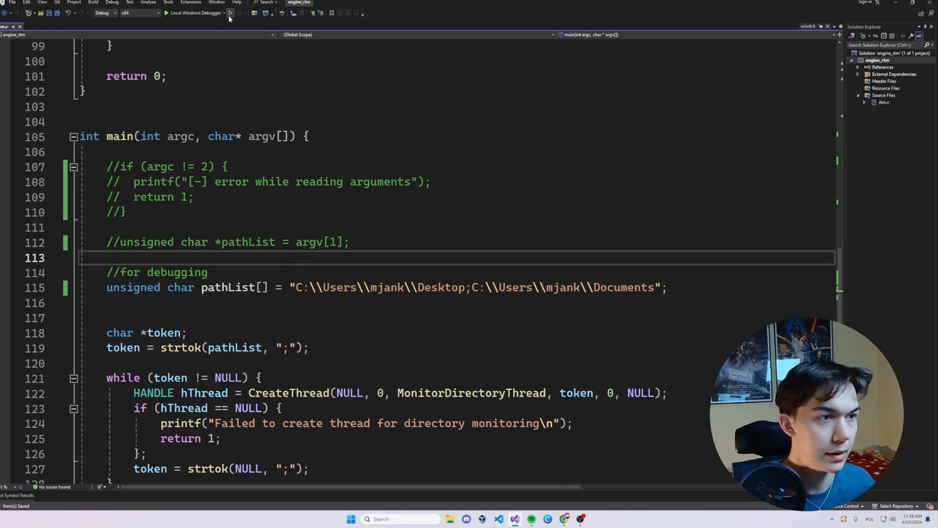
left_click(230, 13)
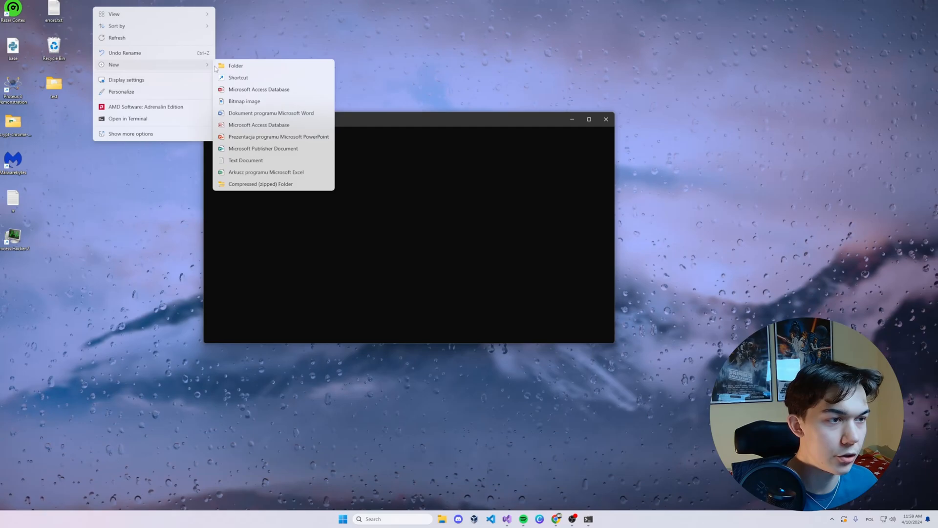
- Create aaa.txt on the desktop and open it in Notepad
left_click(245, 160)
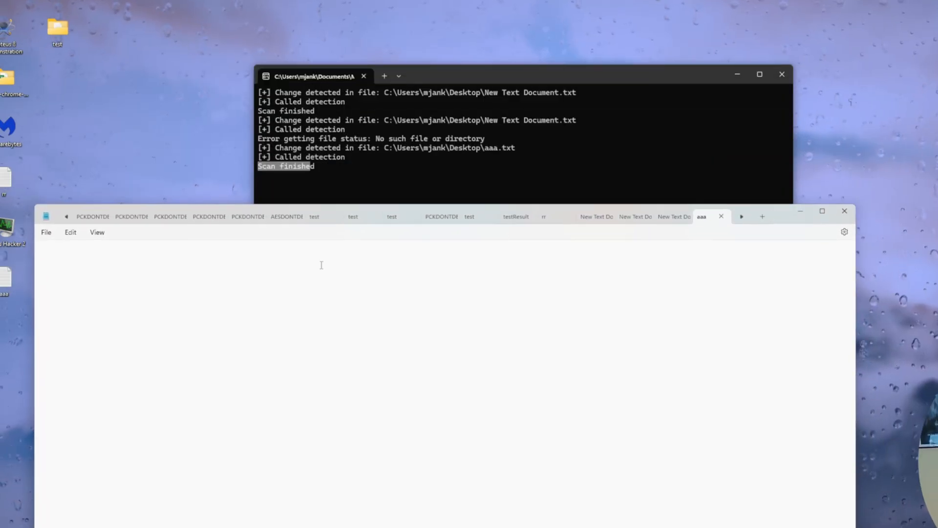
- Type 'subscribe' into aaa.txt, then bring up the Python antivirus GUI
type("sub")
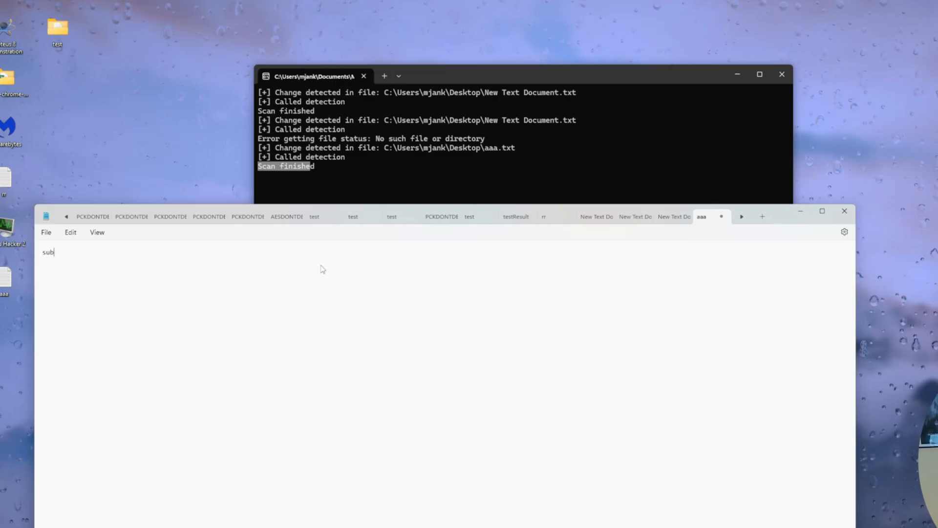
type("scribe")
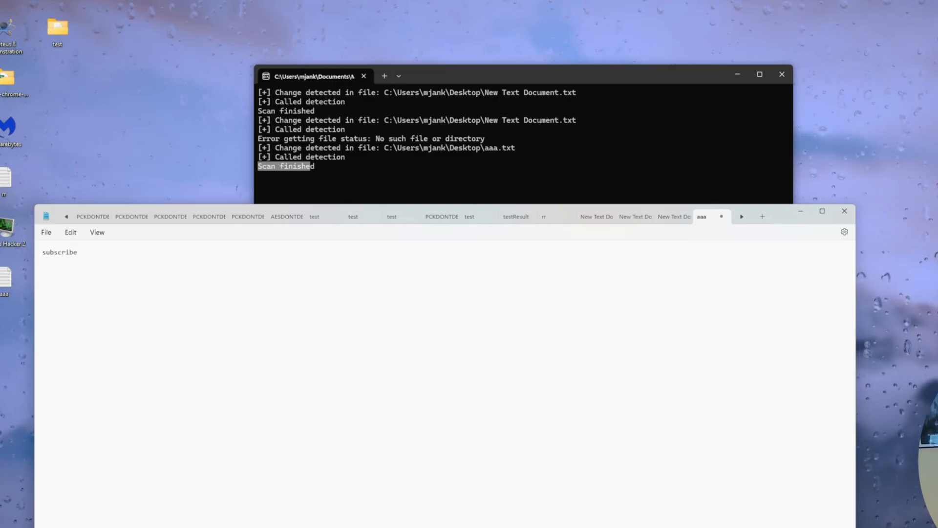
double_click(59, 252)
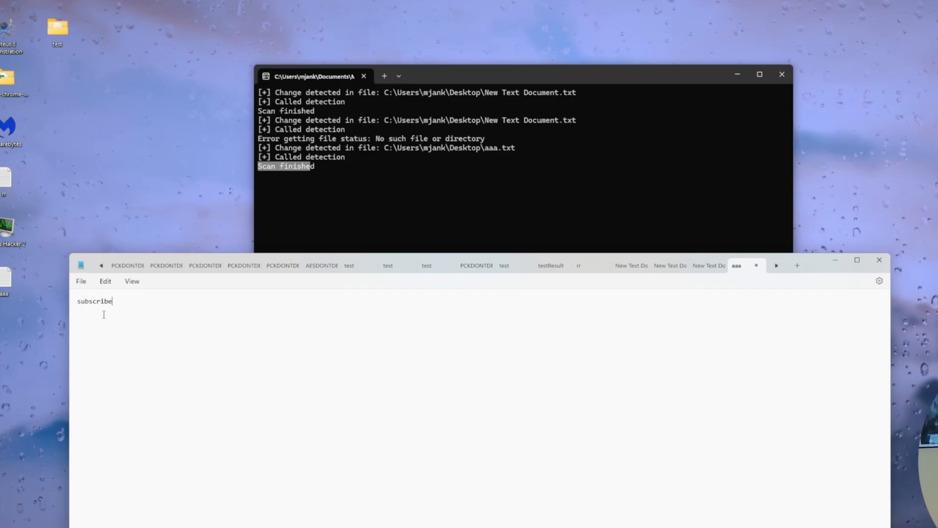
left_click(81, 281)
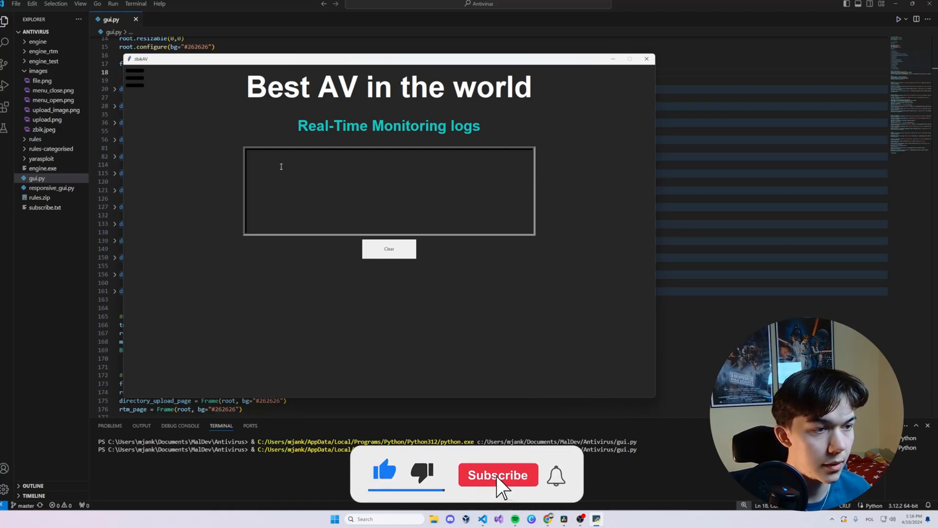
- Run gui.py and visit File Scanner, Directory Scanner, then Real-Time Monitoring pages
left_click(498, 474)
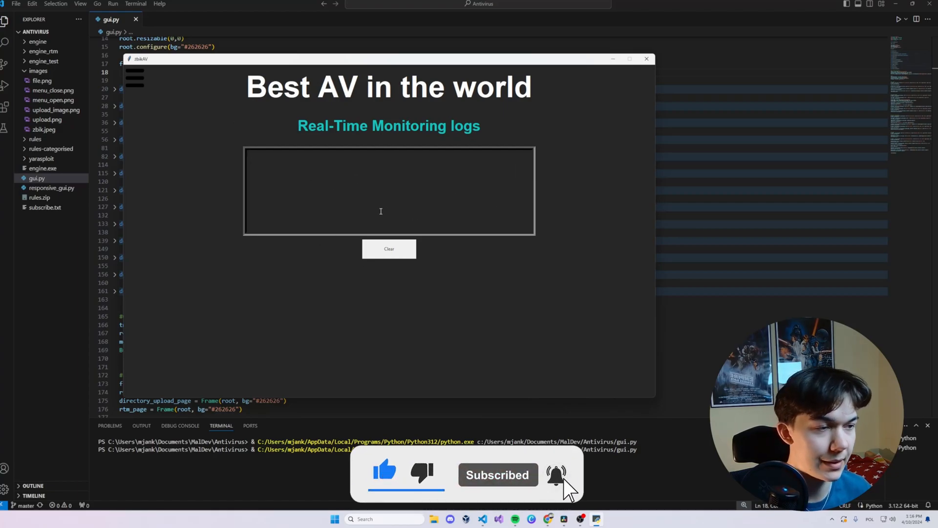
left_click(135, 76)
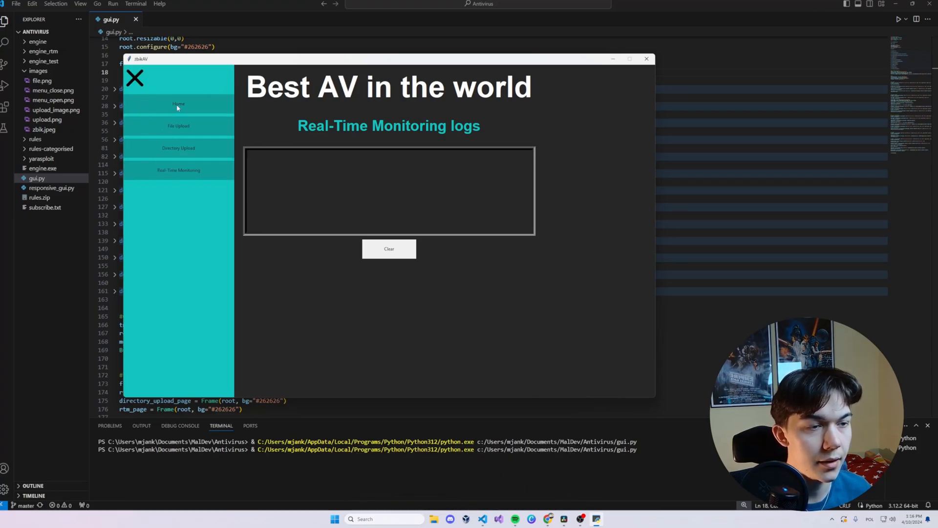
left_click(179, 125)
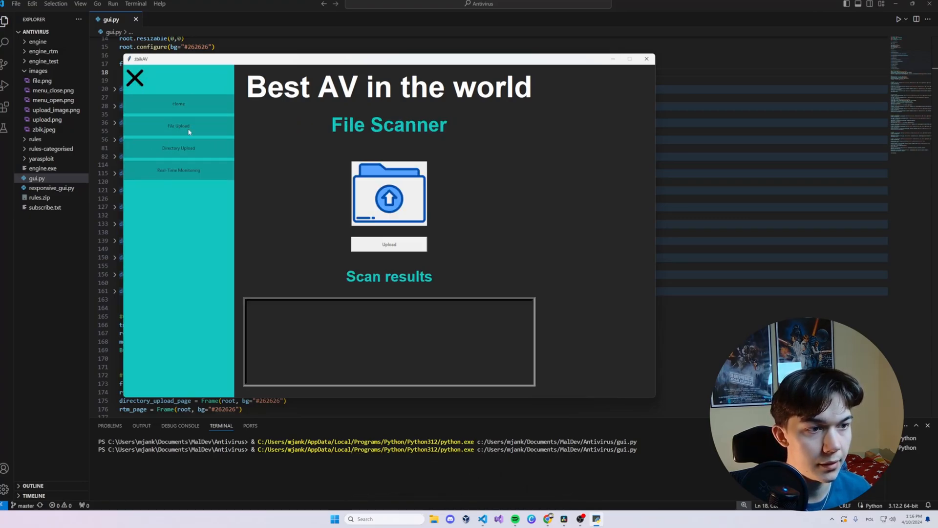
left_click(178, 147)
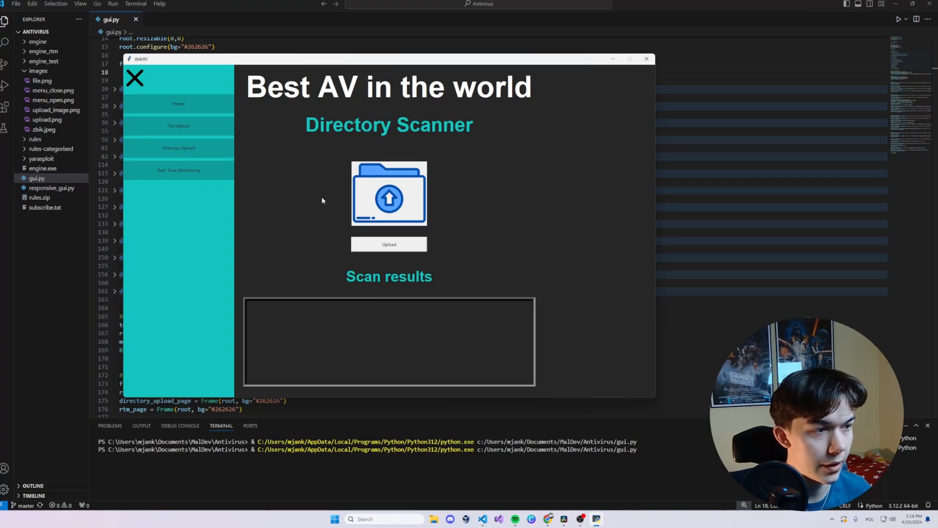
left_click(179, 170)
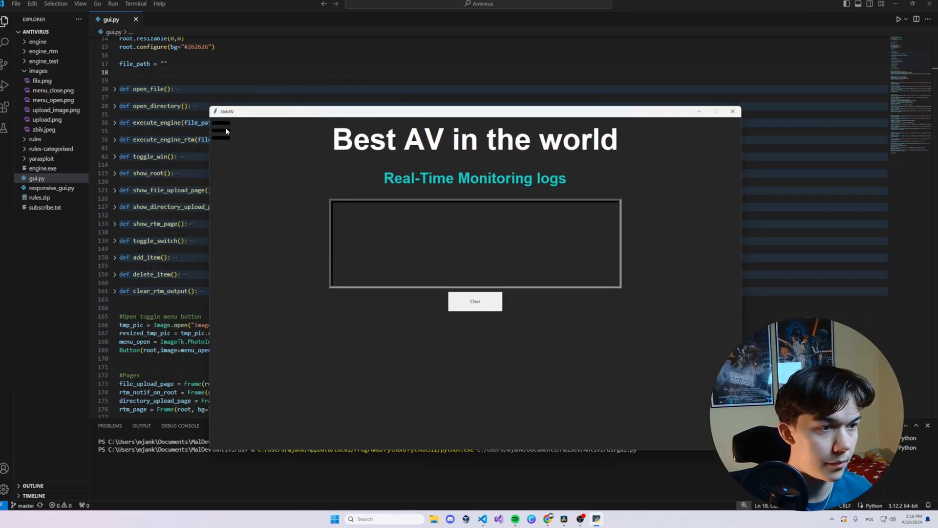
left_click(732, 111)
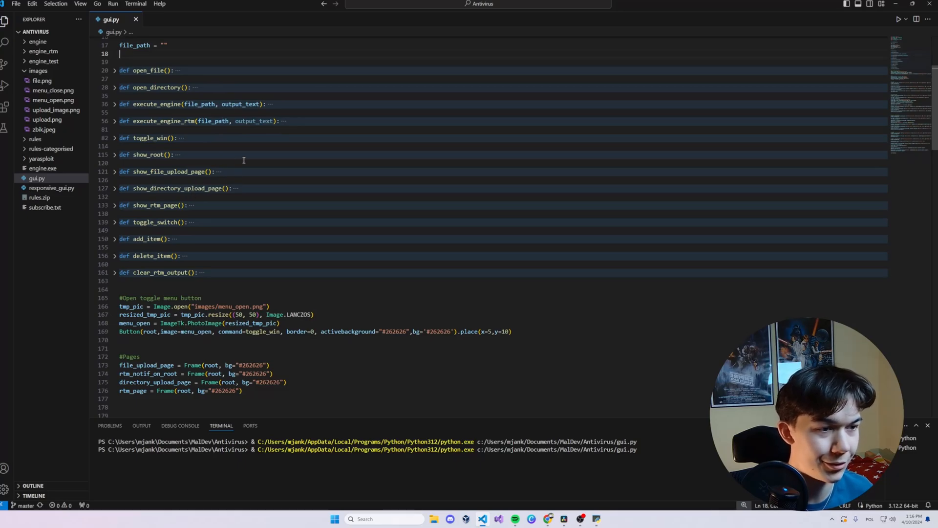
mouse_move(116, 198)
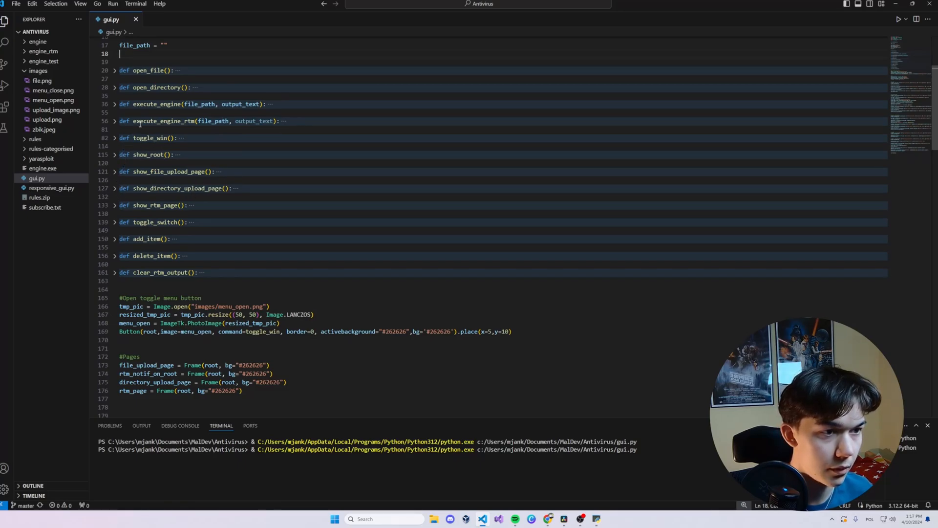
left_click(114, 137)
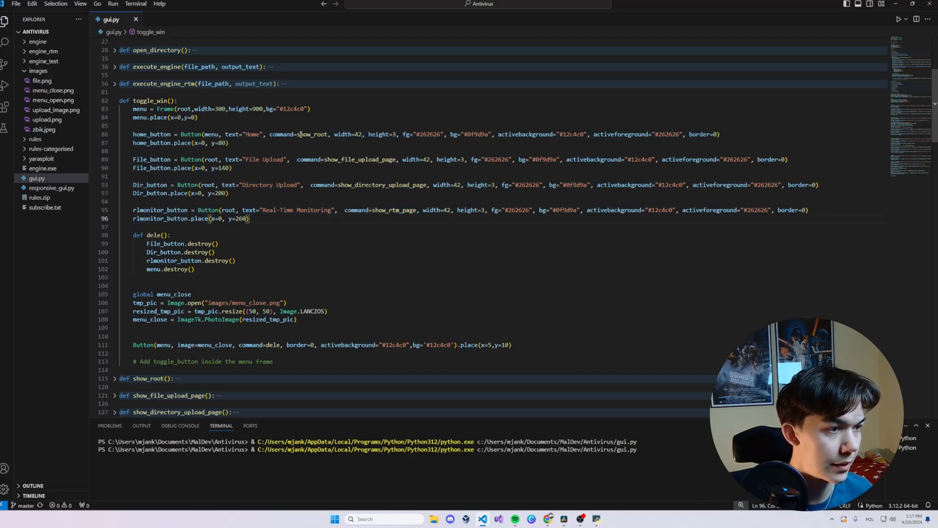
double_click(312, 134)
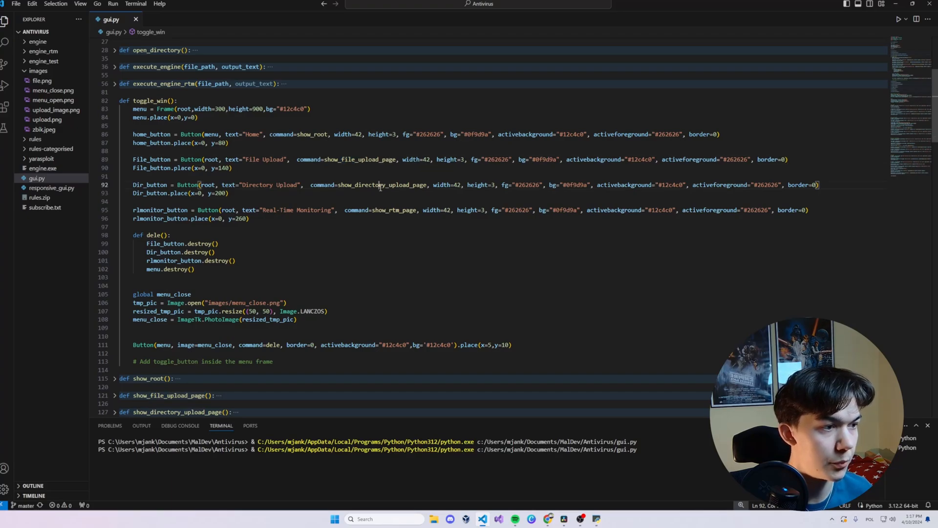
double_click(395, 210)
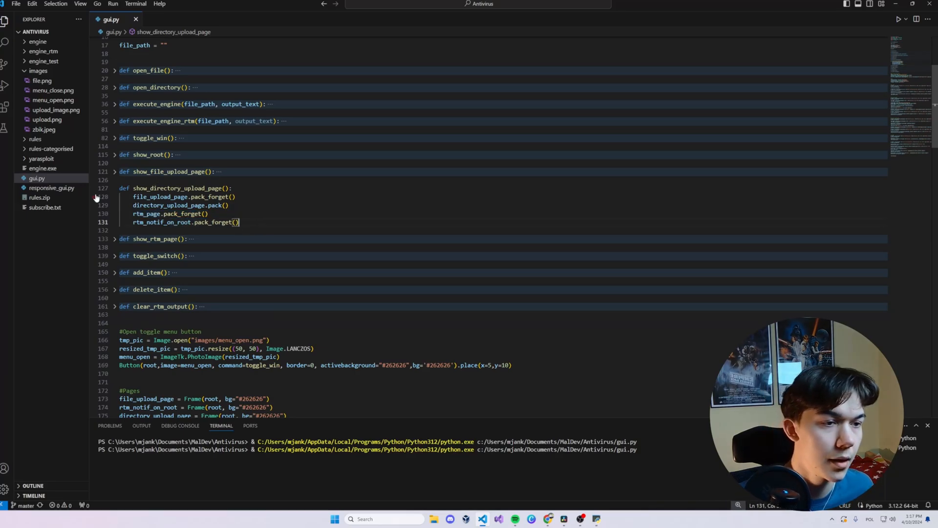
- Scroll gui.py down to the rtm_page section and relaunch the Best AV GUI
left_click(115, 187)
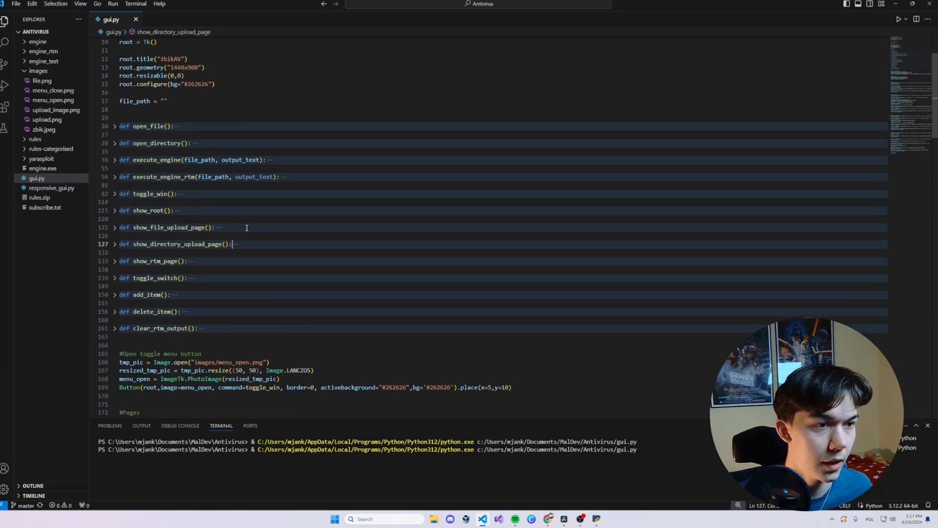
scroll("down", 3)
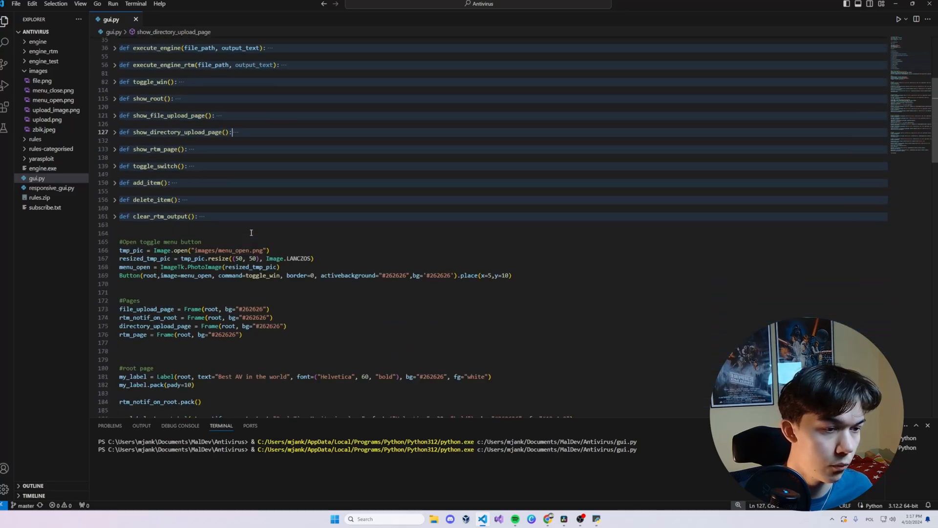
scroll("down", 3)
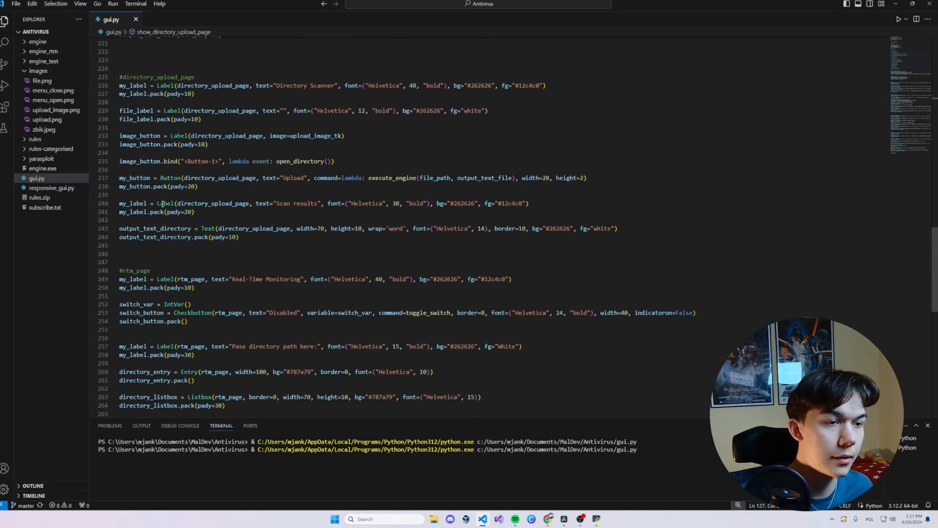
scroll("down", 3)
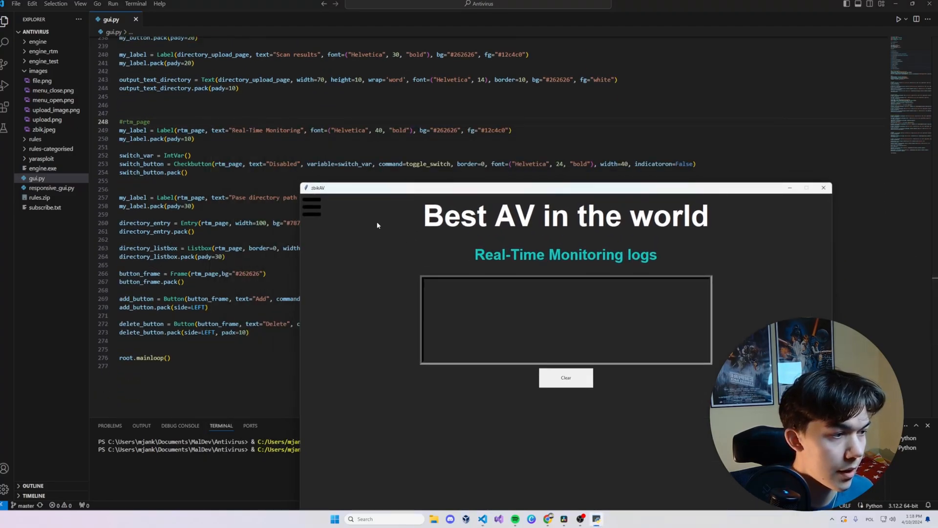
- Open Best AV's side menu and add paths like 'aaaa' to the Real-Time Monitoring list
left_click(311, 206)
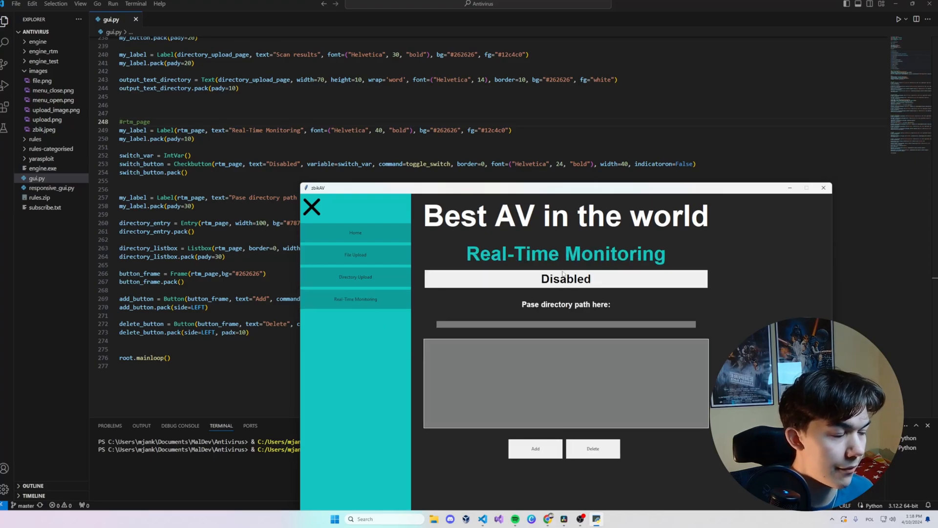
mouse_move(565, 285)
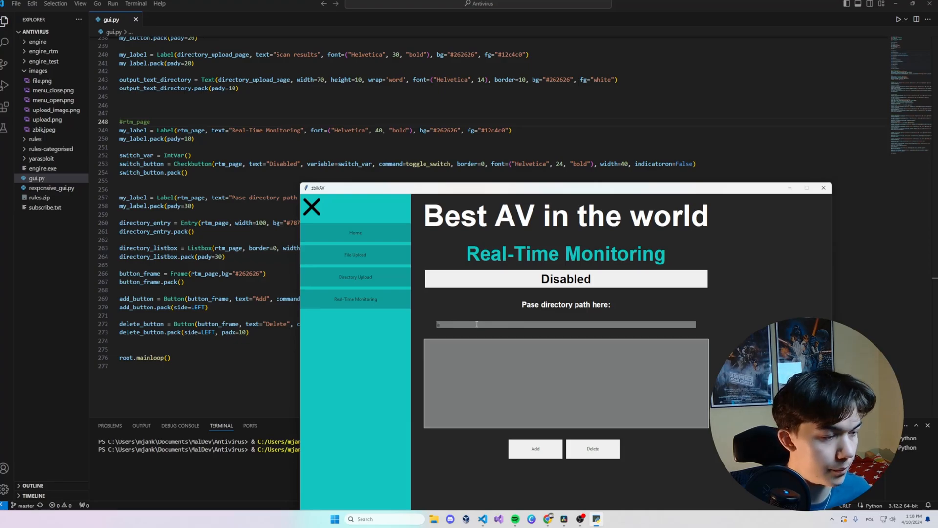
type("aaaa,")
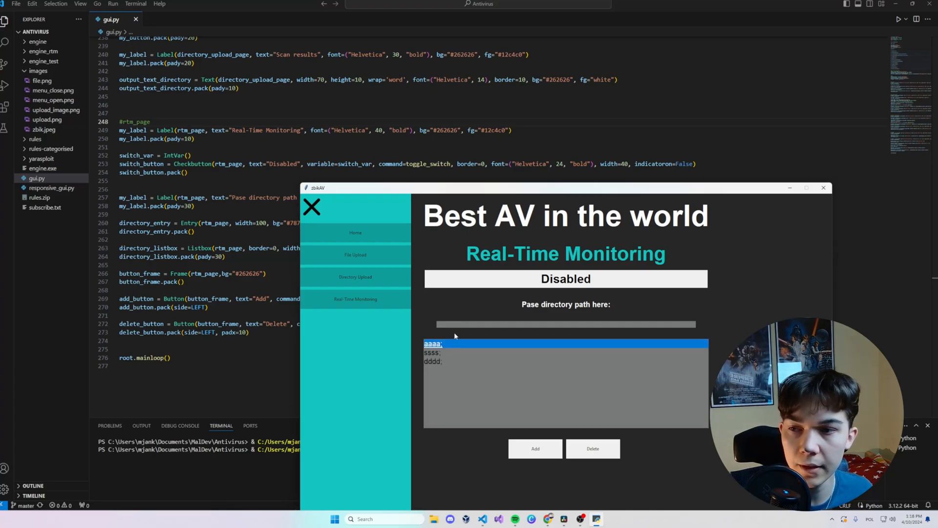
mouse_move(542, 379)
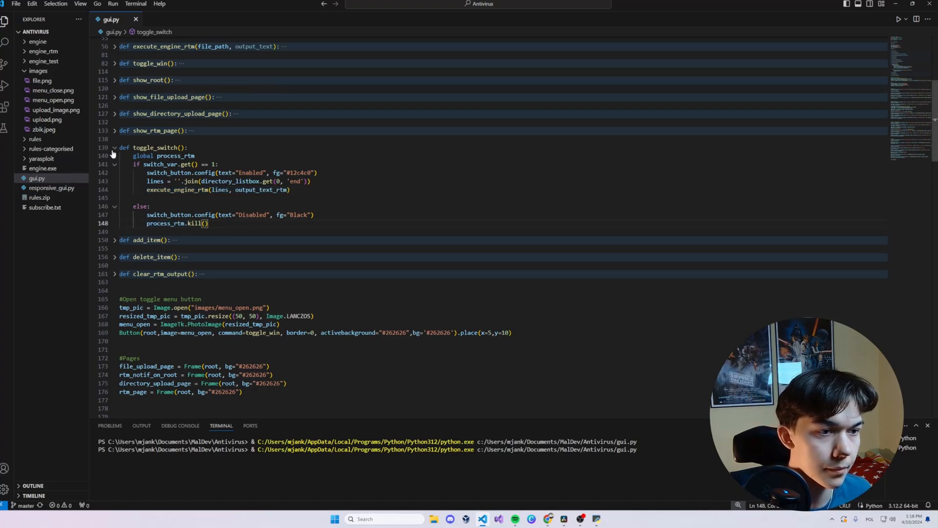
- Unfold execute_engine in gui.py and inspect it alongside execute_engine_rtm
double_click(176, 189)
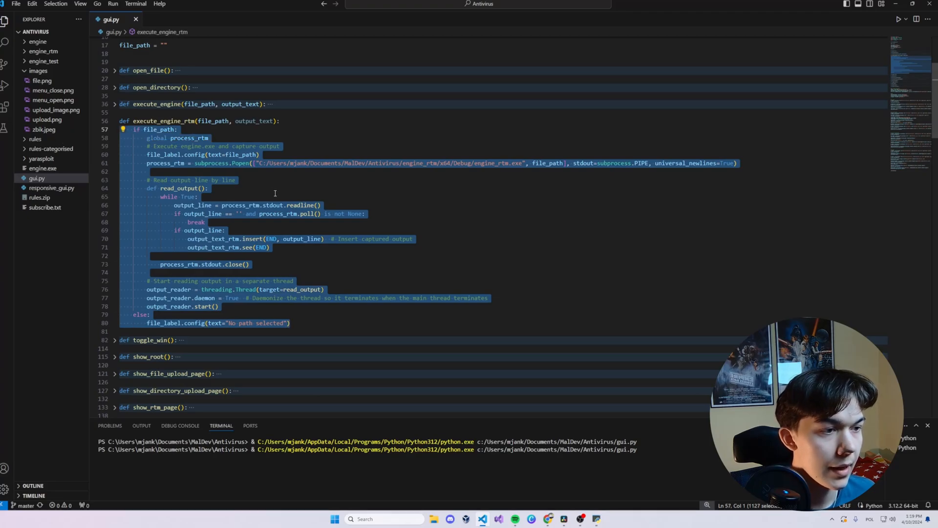
double_click(157, 104)
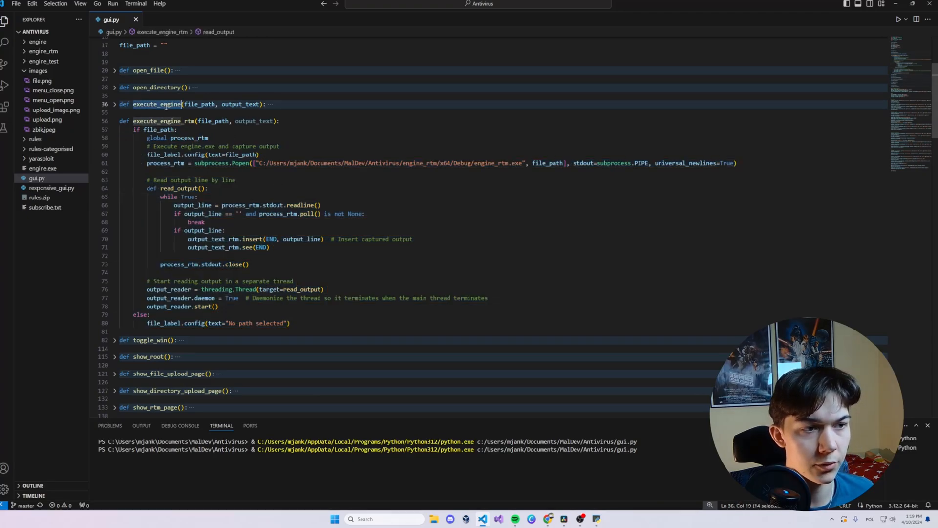
left_click(114, 103)
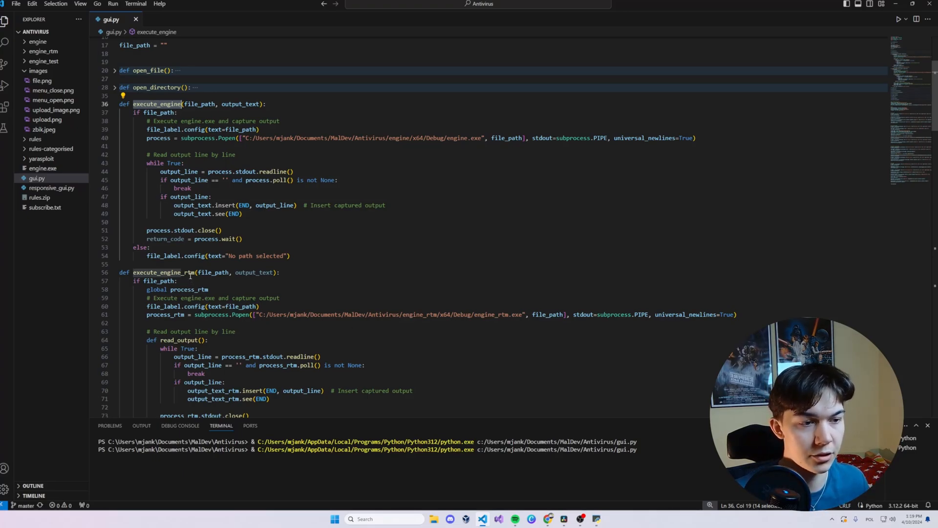
double_click(164, 273)
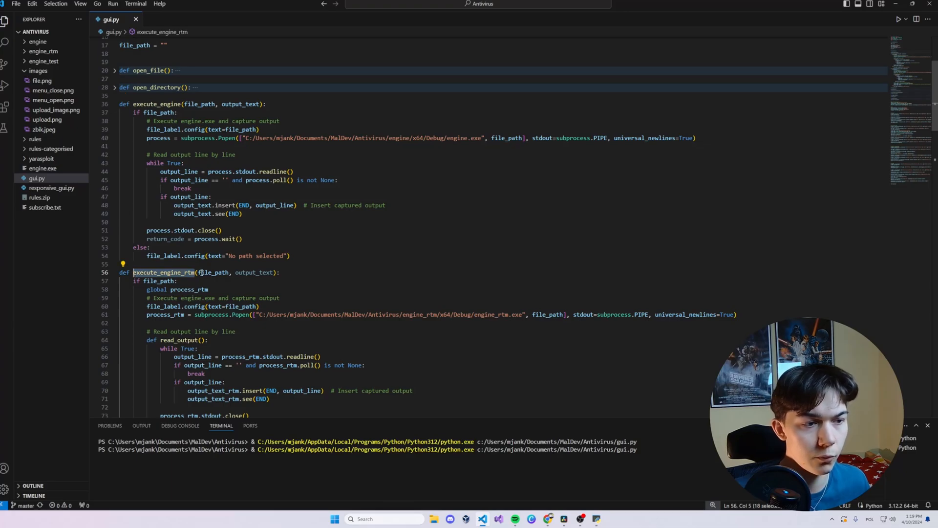
mouse_move(213, 273)
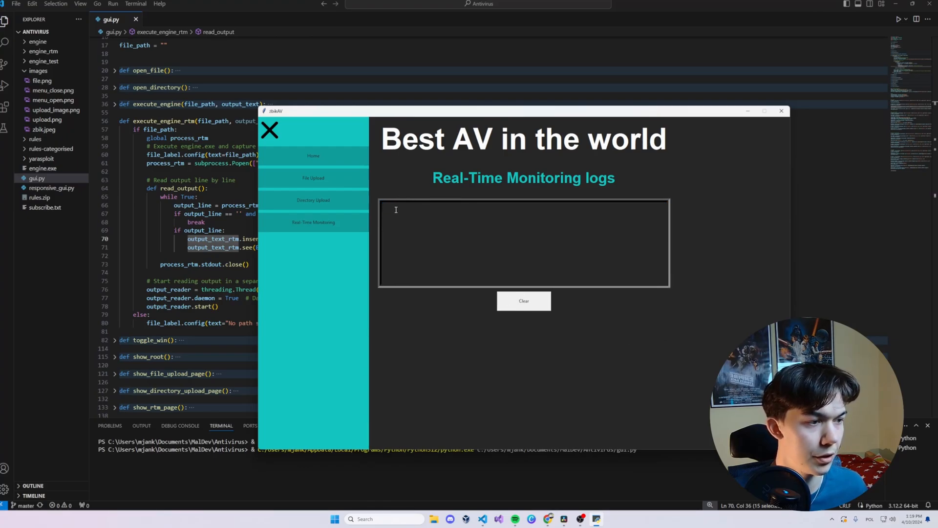
- Review the thread reader code, relaunch Best AV, move its window aside and switch pages
type("aaa")
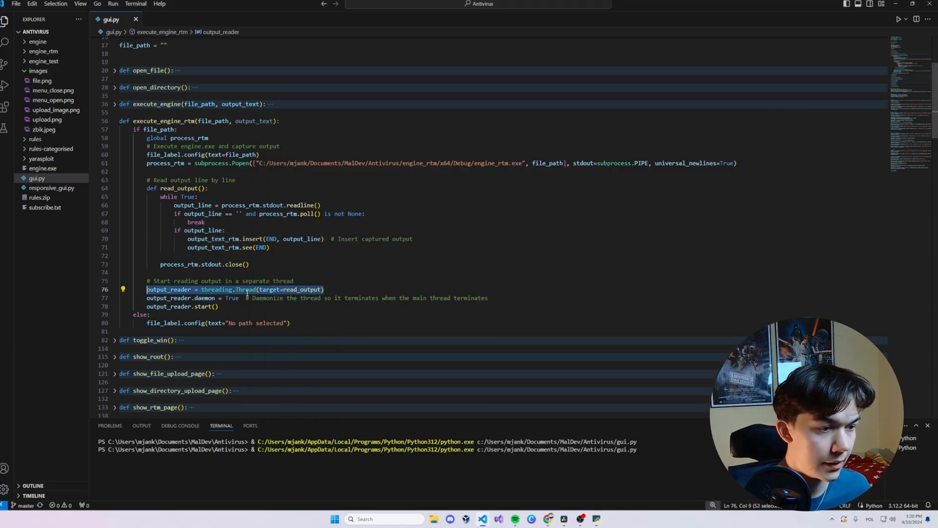
double_click(245, 288)
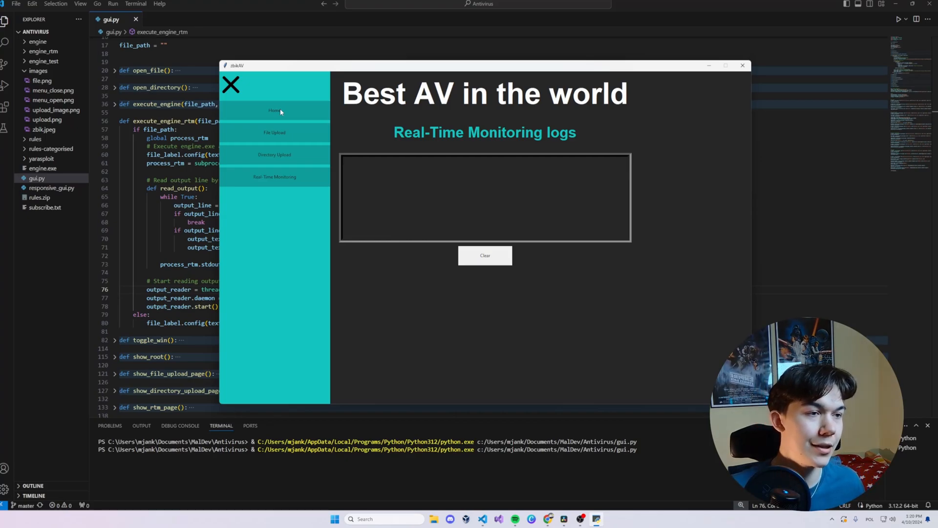
mouse_move(304, 96)
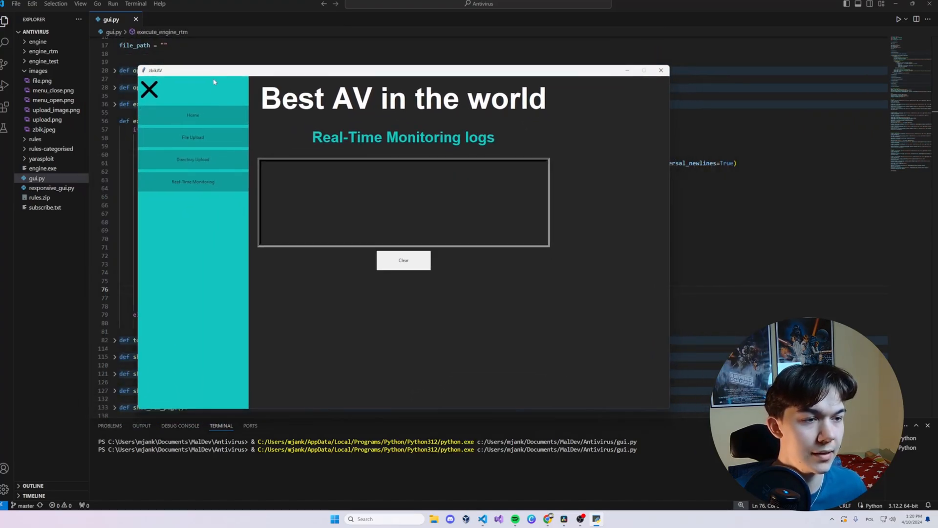
left_click_drag(213, 70, 402, 114)
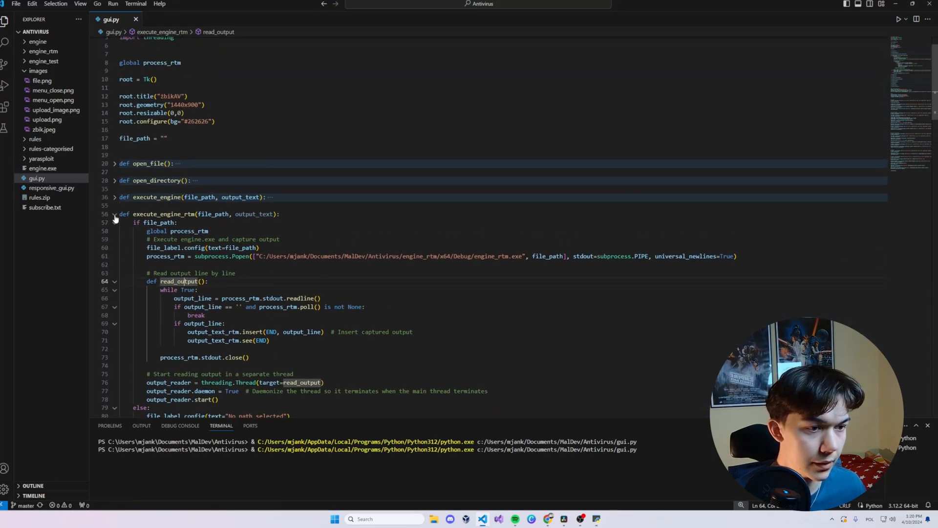
scroll("down", 3)
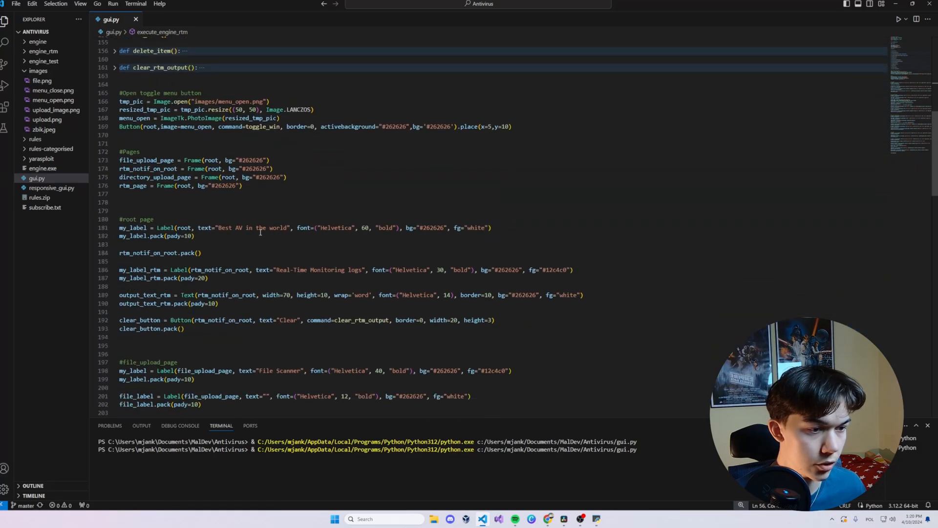
scroll("up", 3)
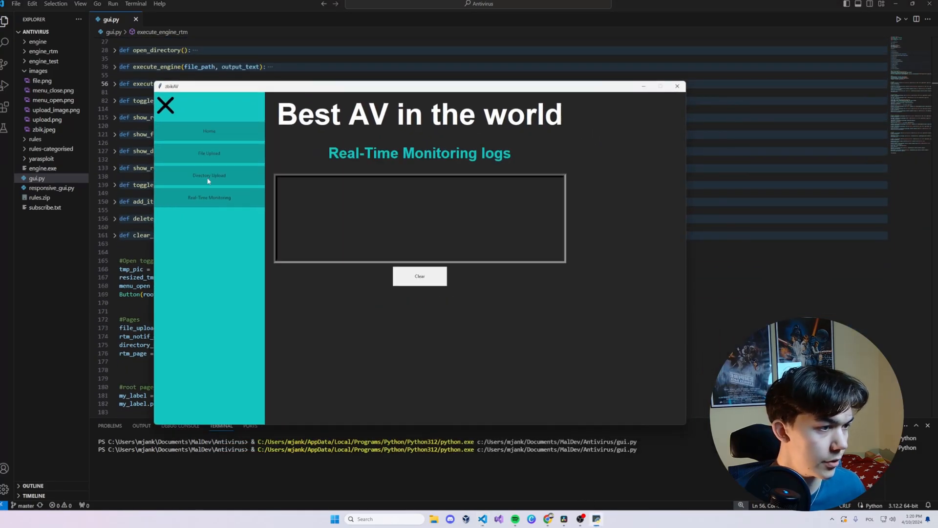
left_click(208, 175)
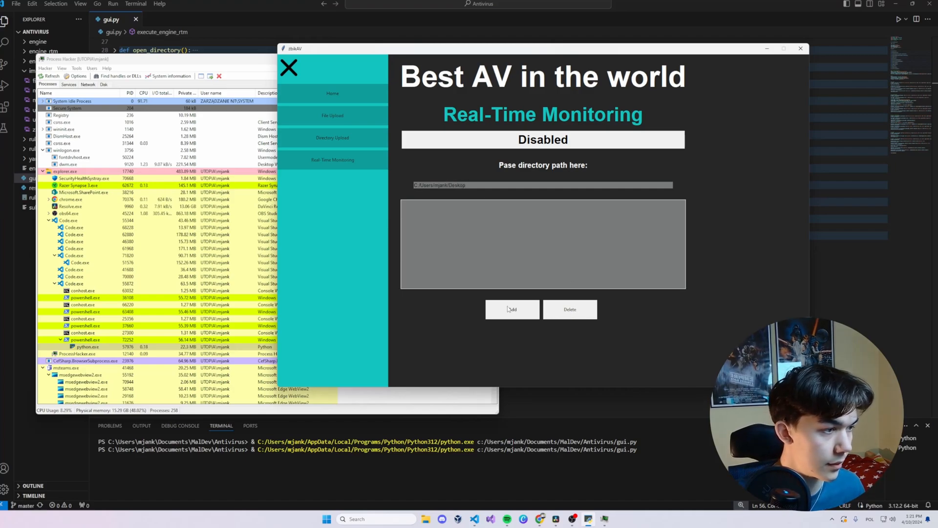
- Add the Desktop path to the watched list and return to the monitoring logs page
left_click(511, 310)
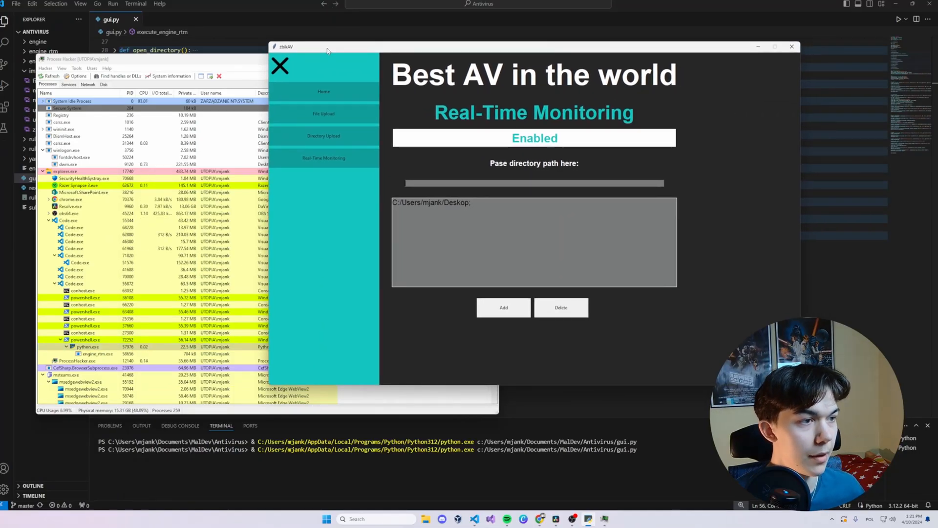
left_click(324, 158)
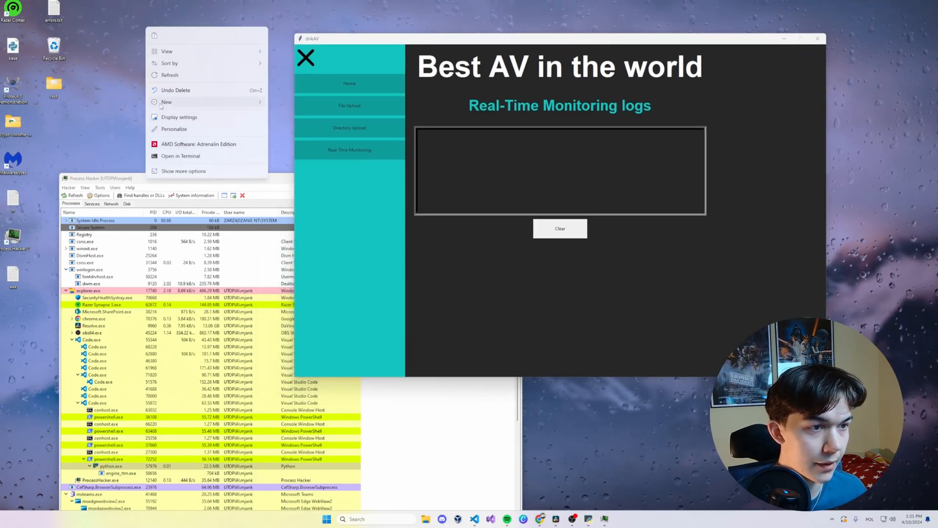
- Create a new text document on the Desktop, check the RTM log, then disable monitoring
left_click(166, 102)
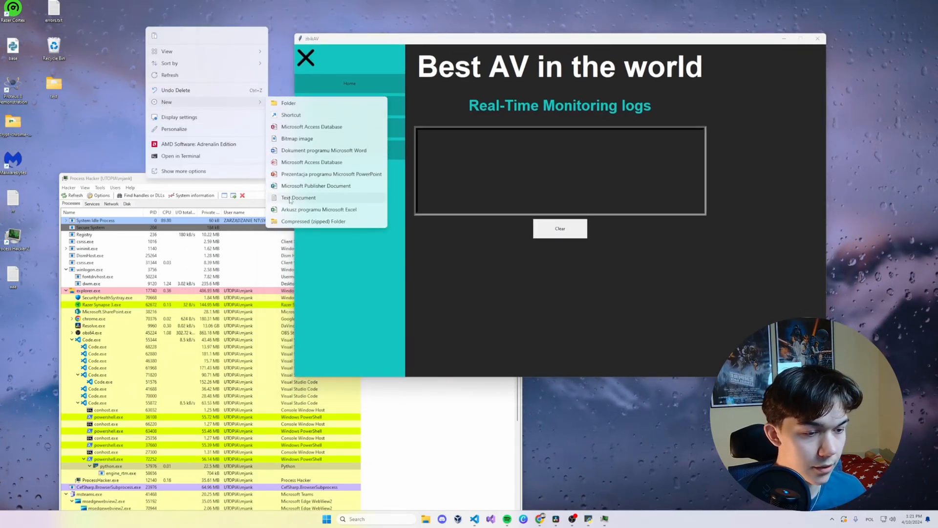
left_click(120, 178)
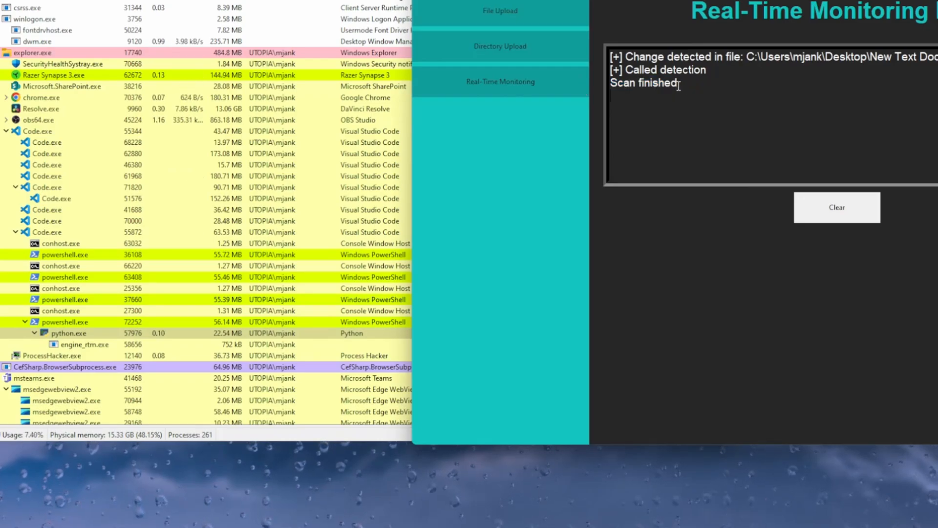
double_click(642, 83)
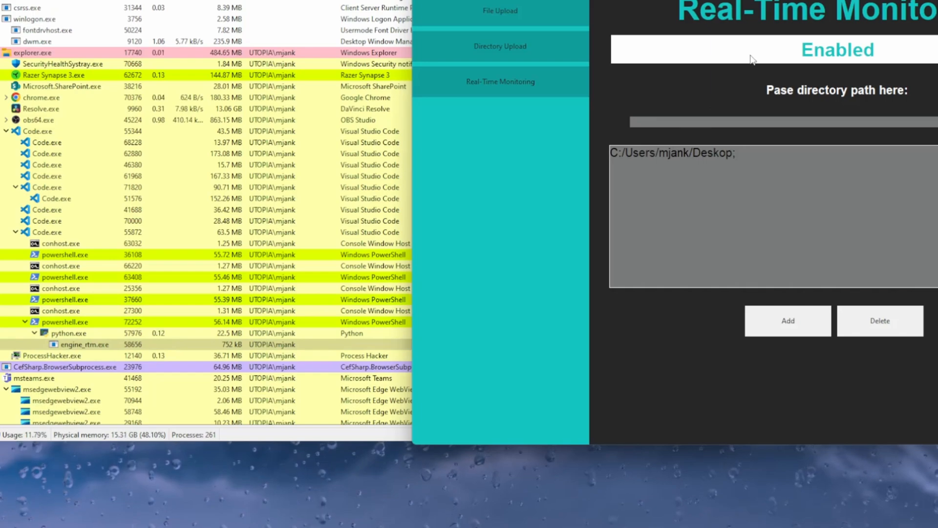
left_click(836, 49)
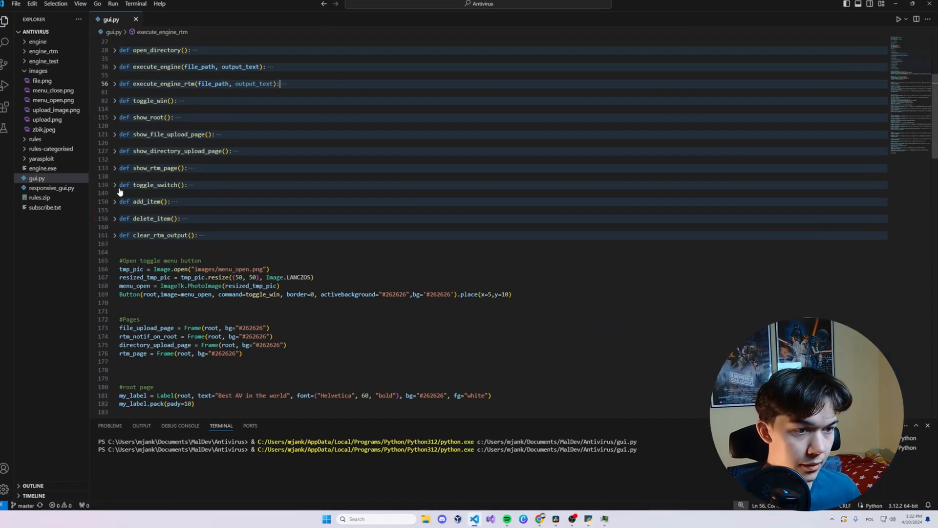
left_click(115, 184)
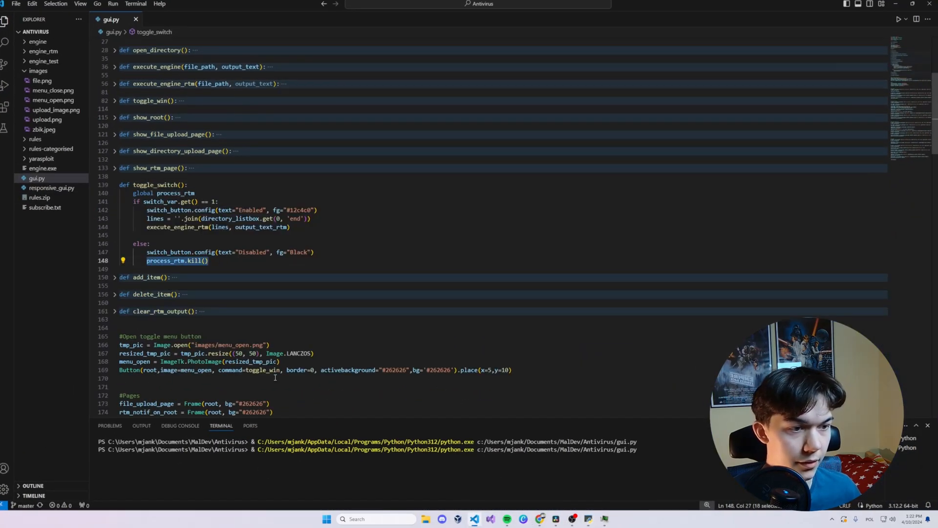
left_click(115, 184)
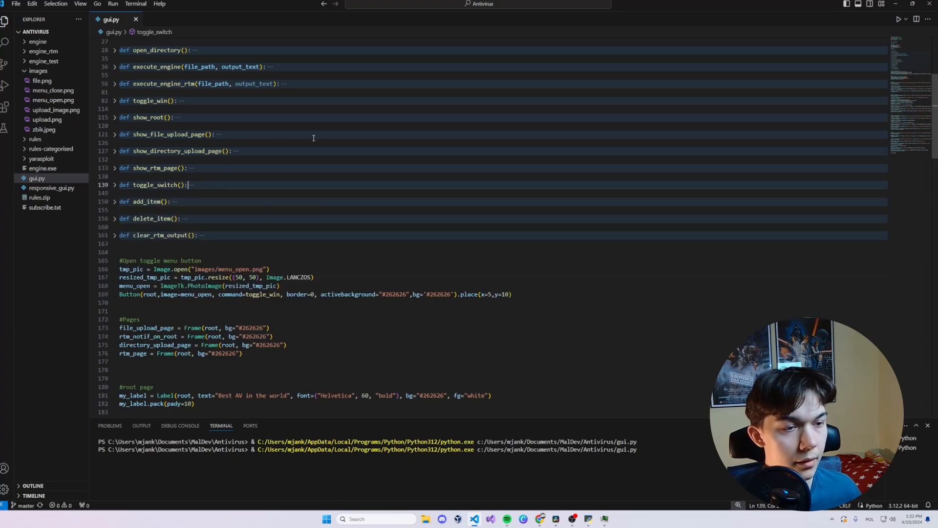